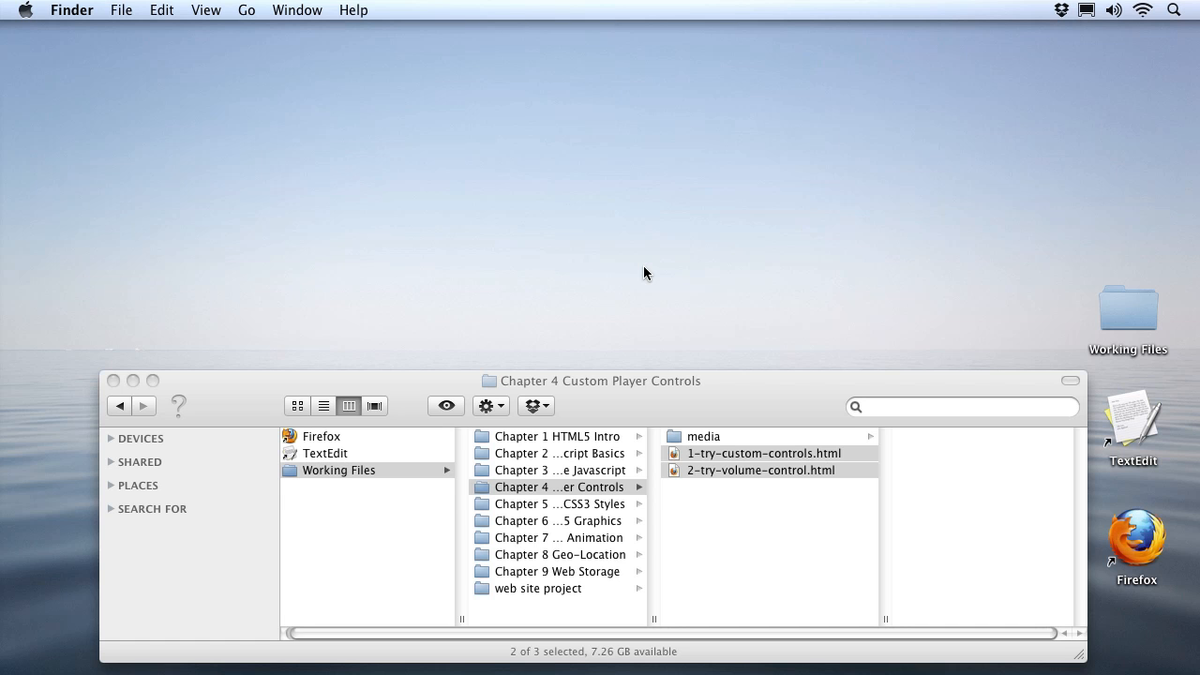
pyautogui.moveTo(747, 307)
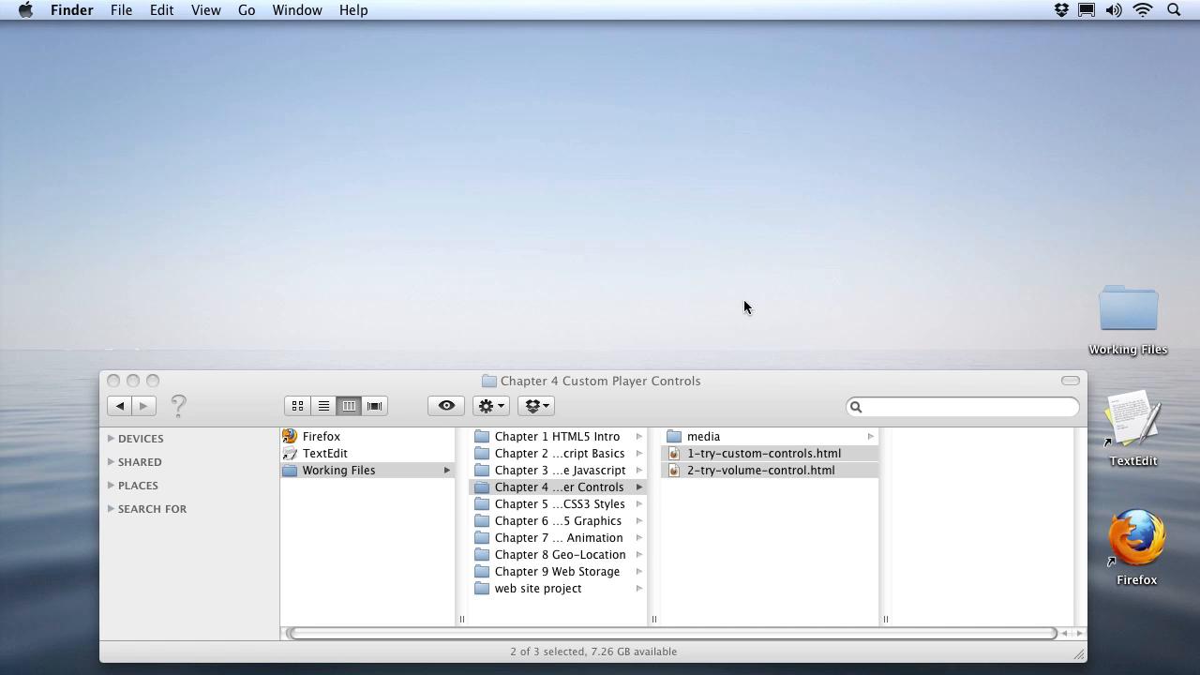
pyautogui.moveTo(680, 490)
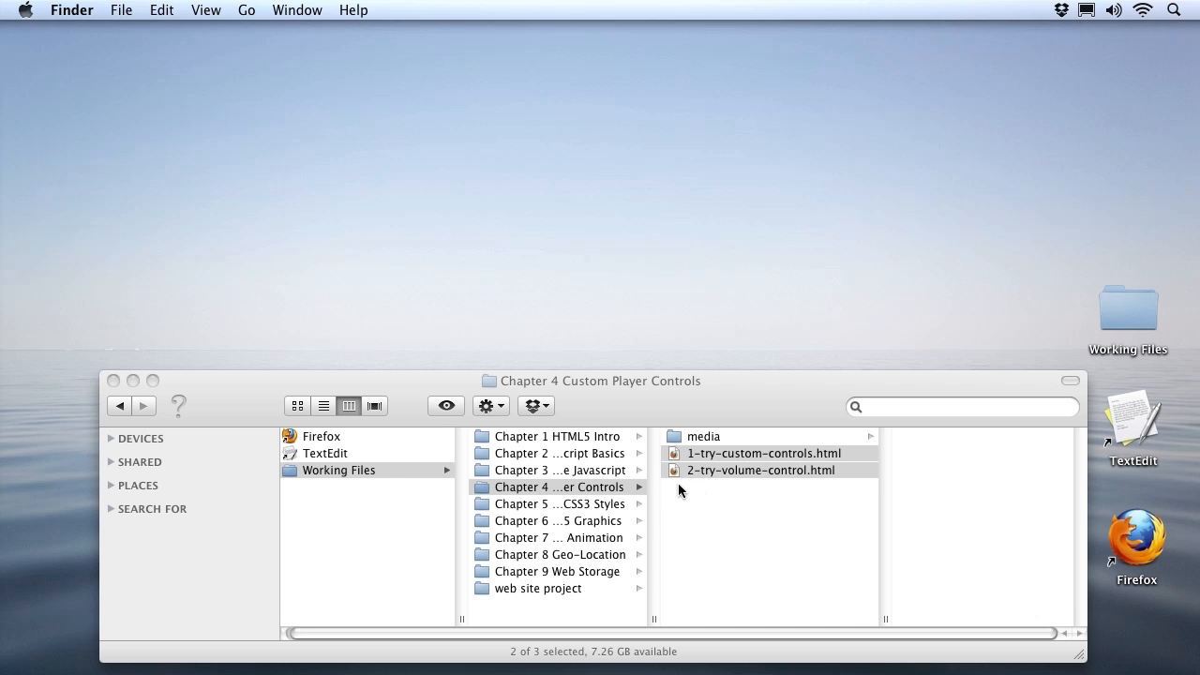
# - Select 1-try-custom-controls.html in the Chapter 4 Custom Player Controls folder to preview it
pyautogui.click(765, 453)
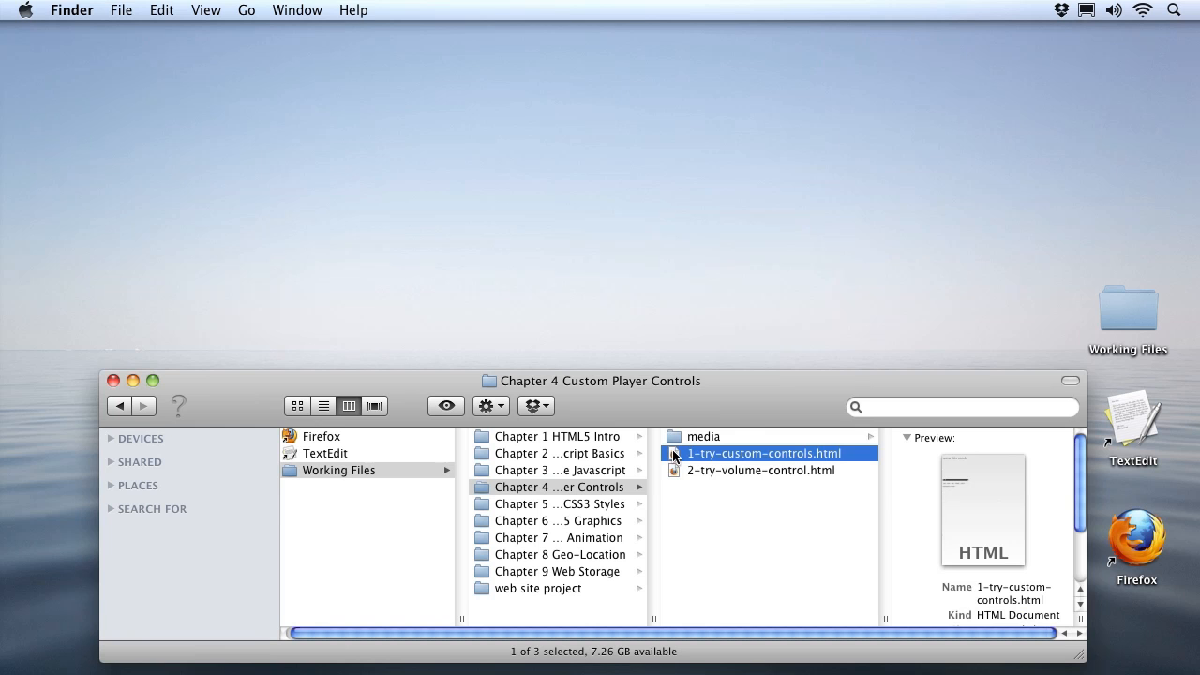
# - Open 1-try-custom-controls.html in Firefox and TextEdit, moving the TextEdit window aside
pyautogui.doubleClick(764, 453)
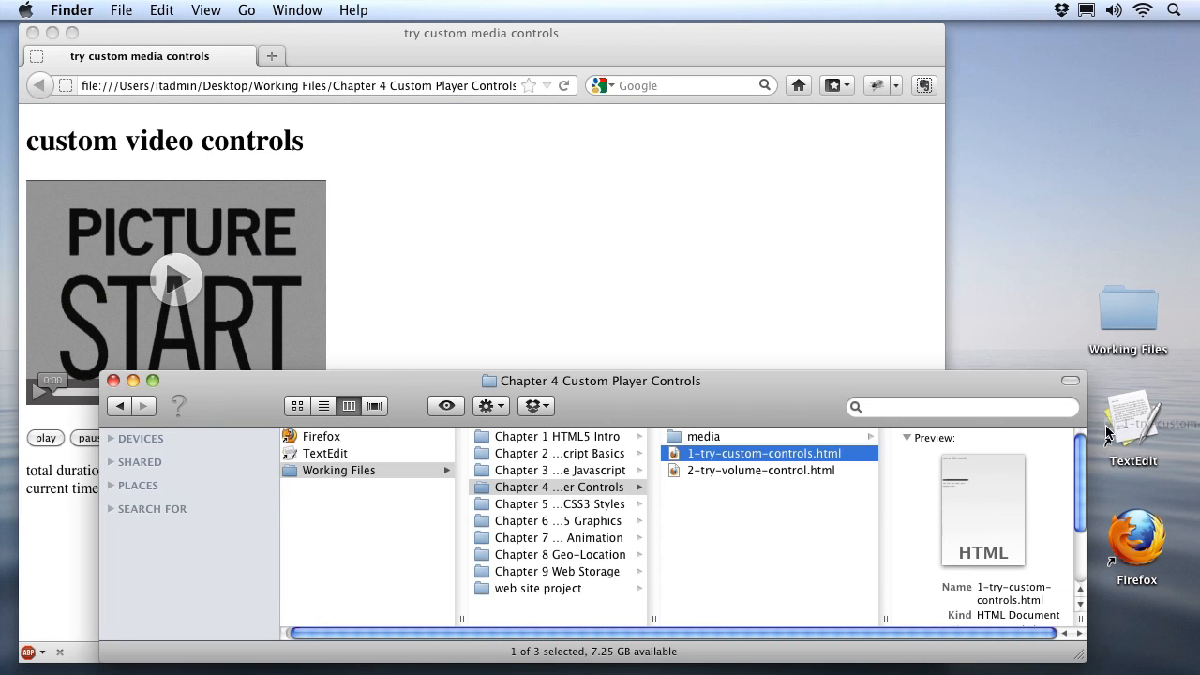
pyautogui.doubleClick(765, 453)
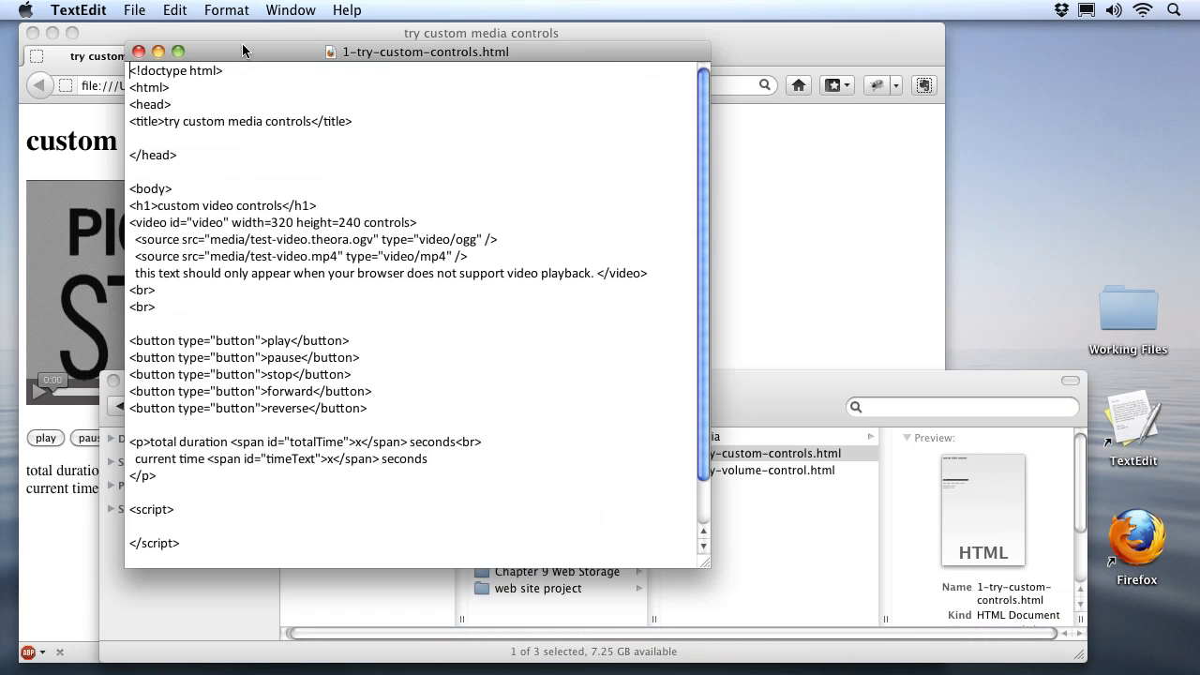
pyautogui.moveTo(422, 52); pyautogui.dragTo(802, 75)
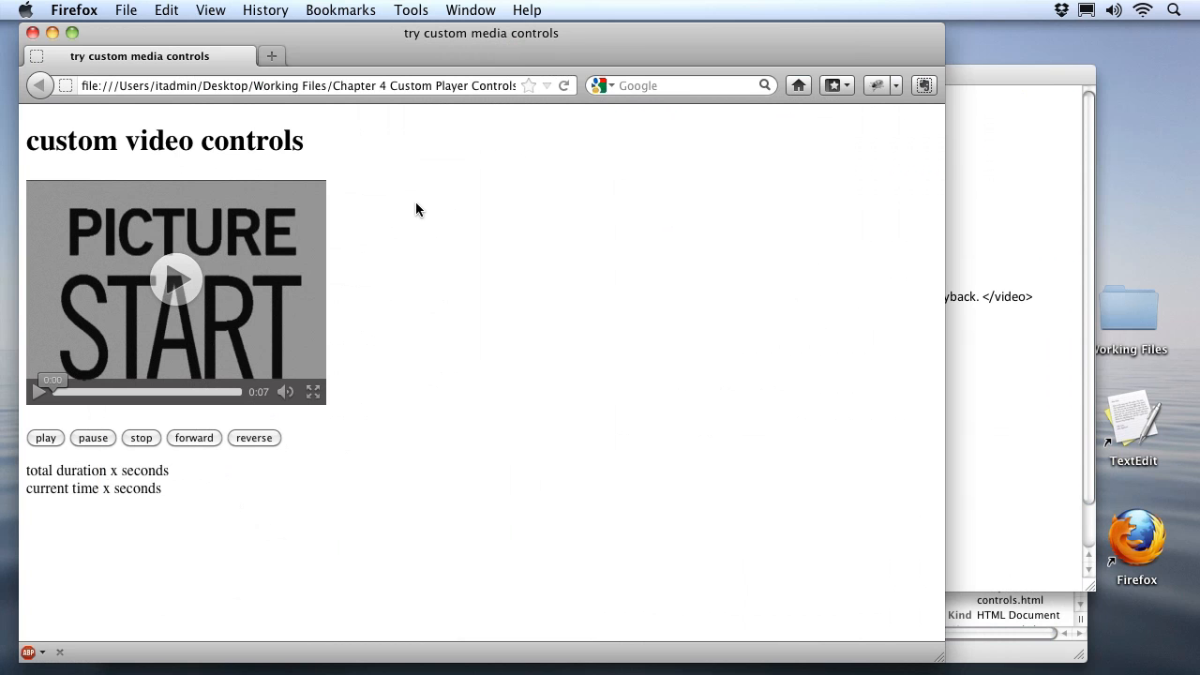
pyautogui.moveTo(225, 104)
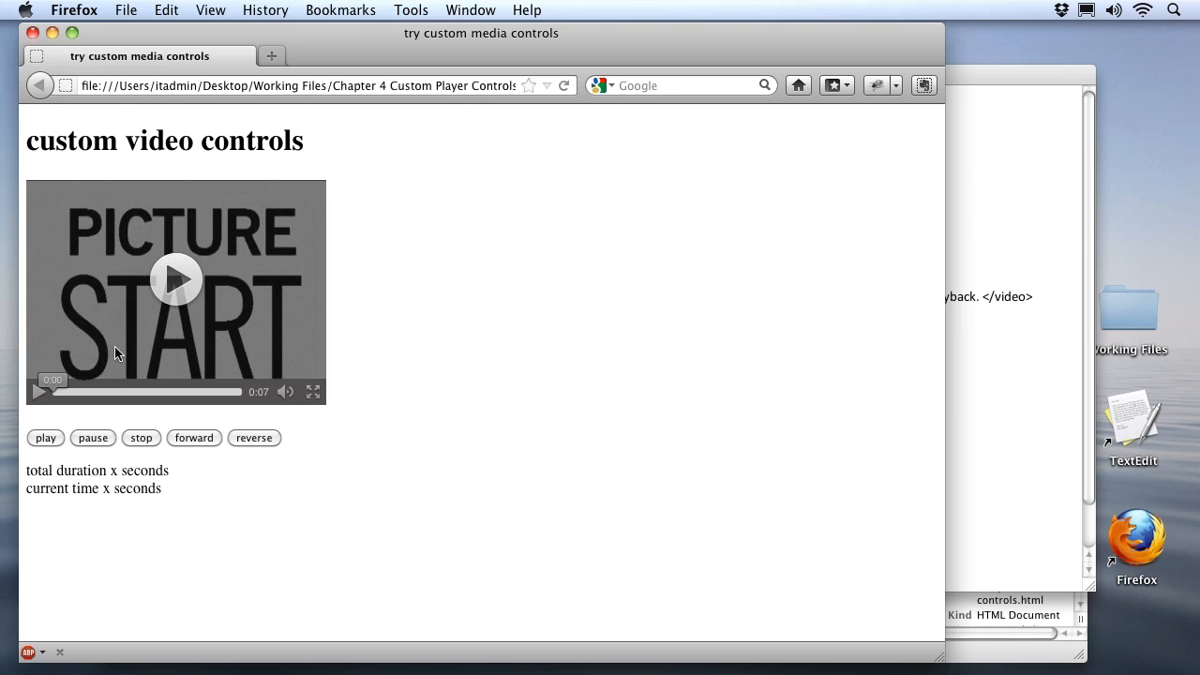
pyautogui.moveTo(113, 395)
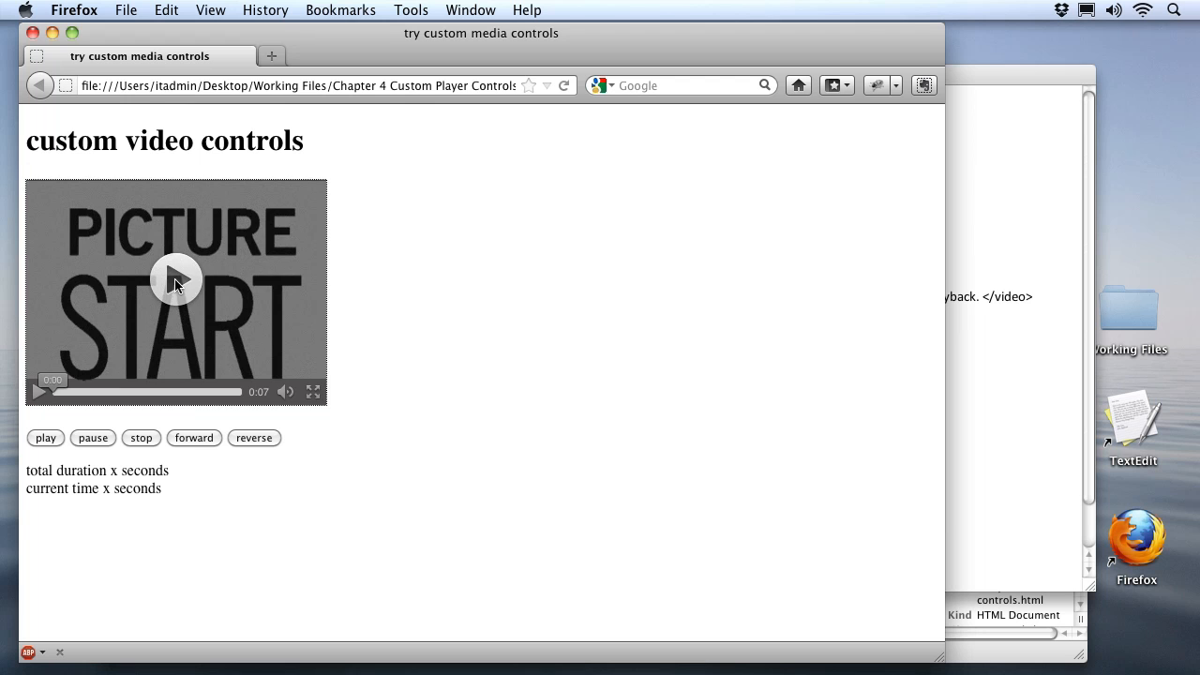
# - Start the test video from its play overlay and let it run to 0:07
pyautogui.click(177, 280)
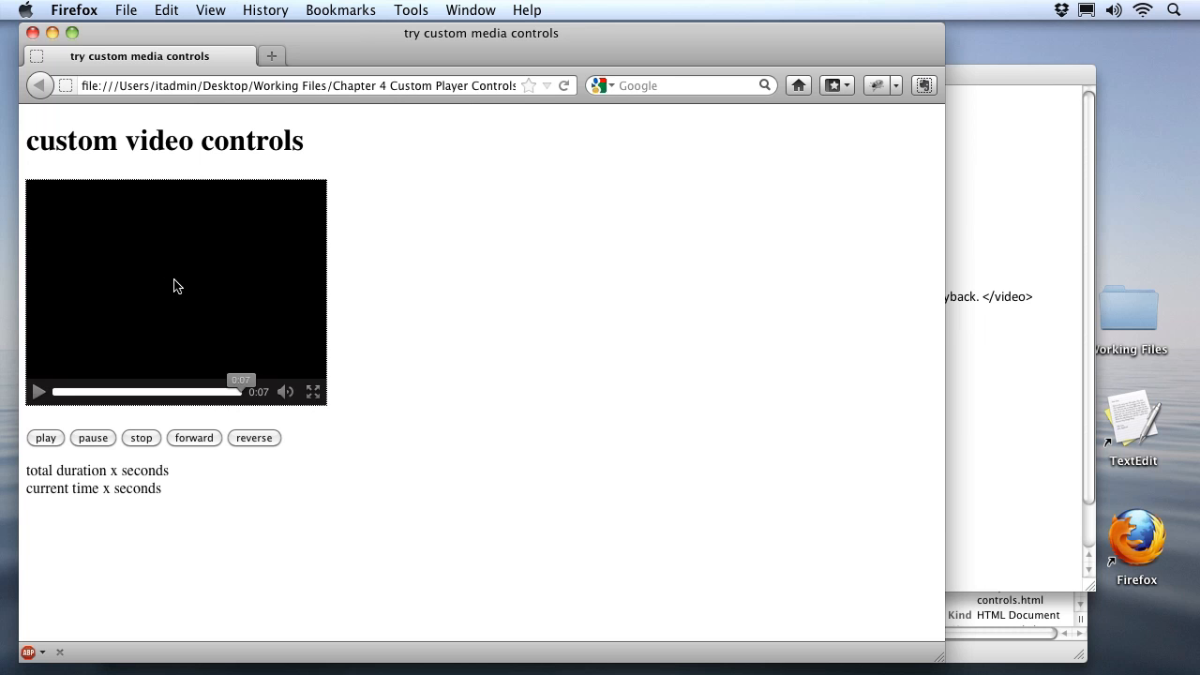
pyautogui.moveTo(244, 383)
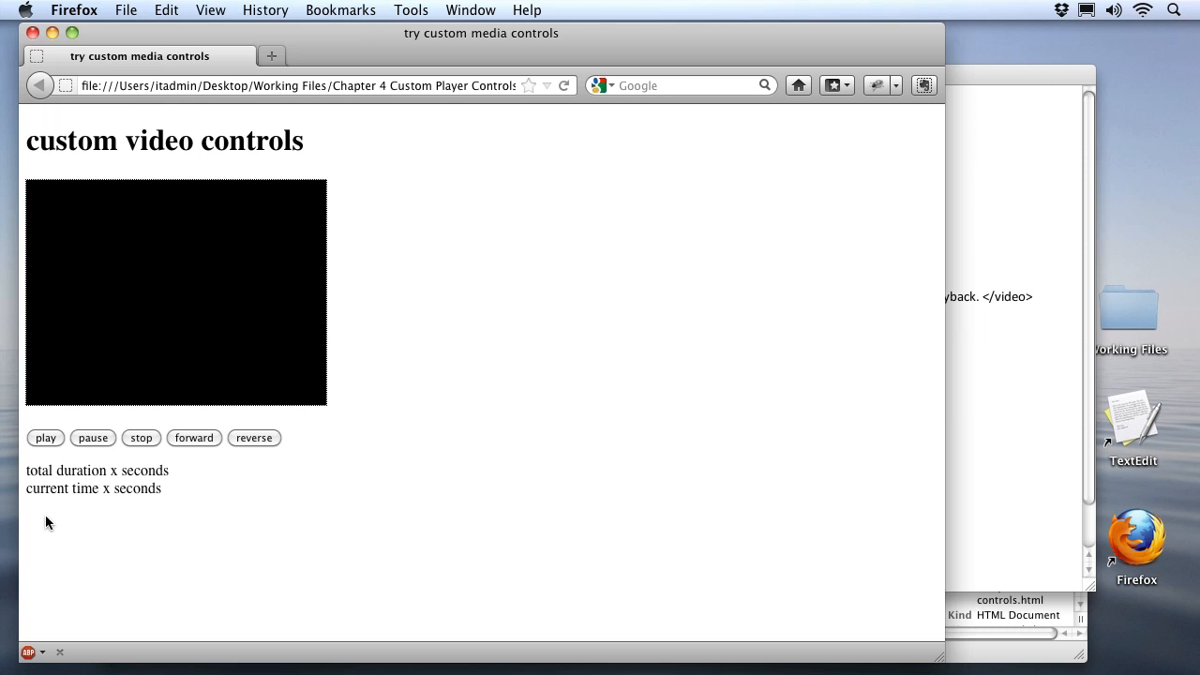
pyautogui.moveTo(52, 518)
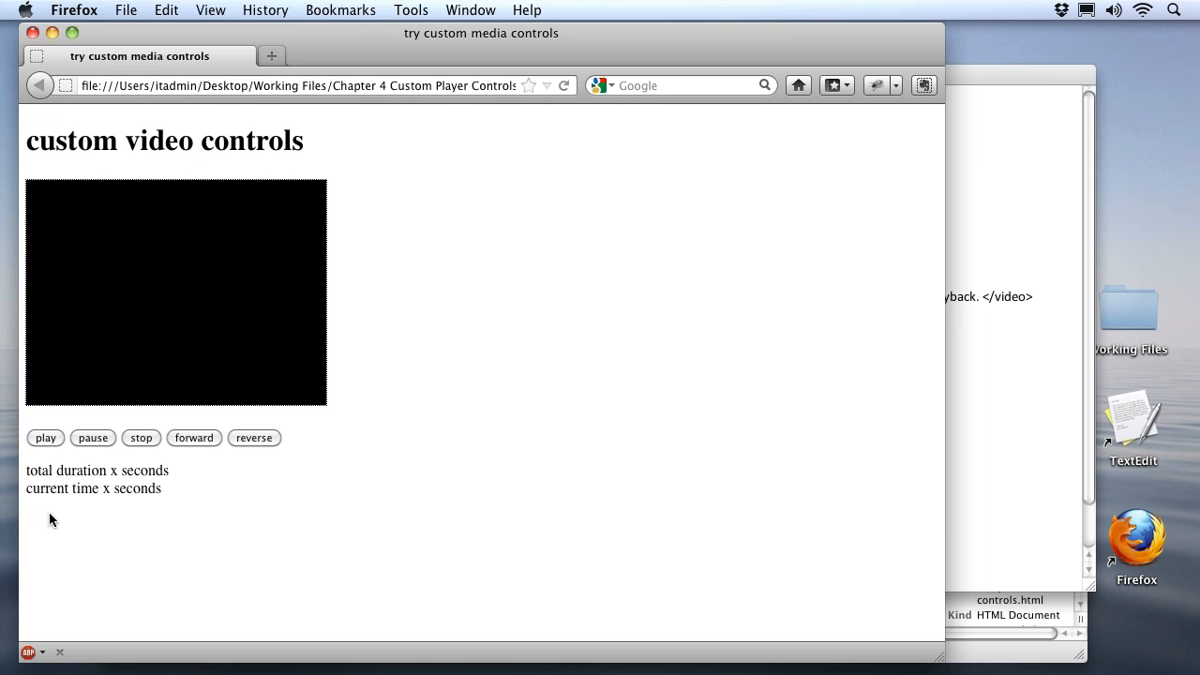
pyautogui.moveTo(803, 451)
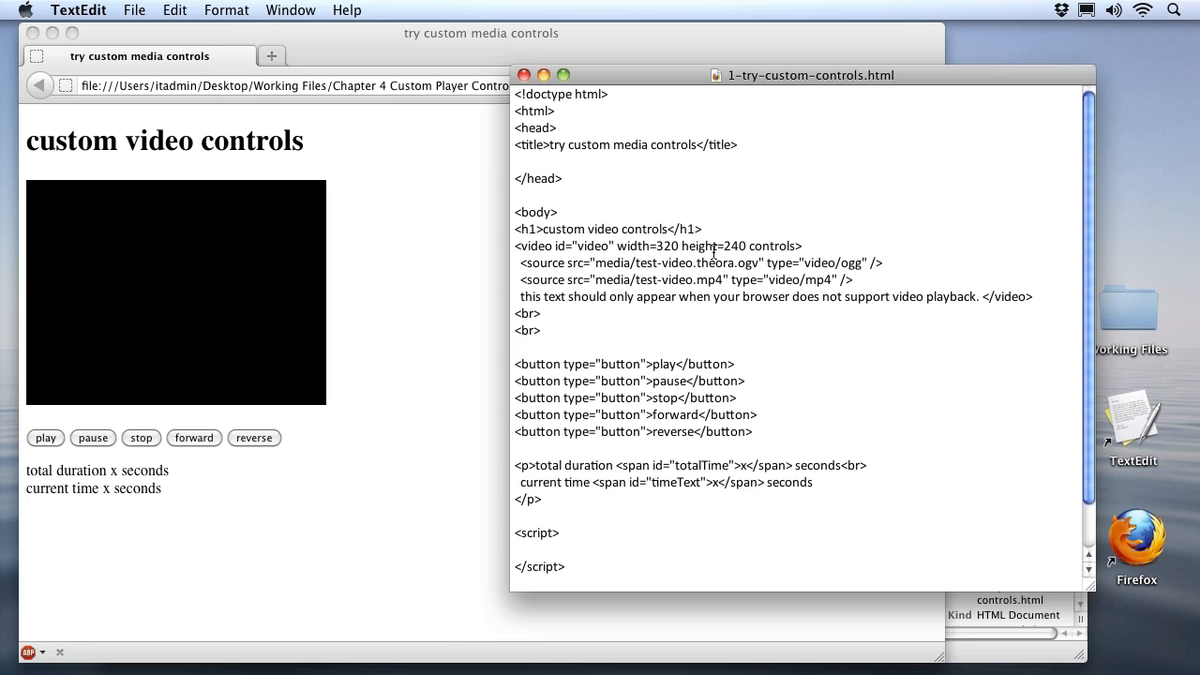
pyautogui.moveTo(782, 246)
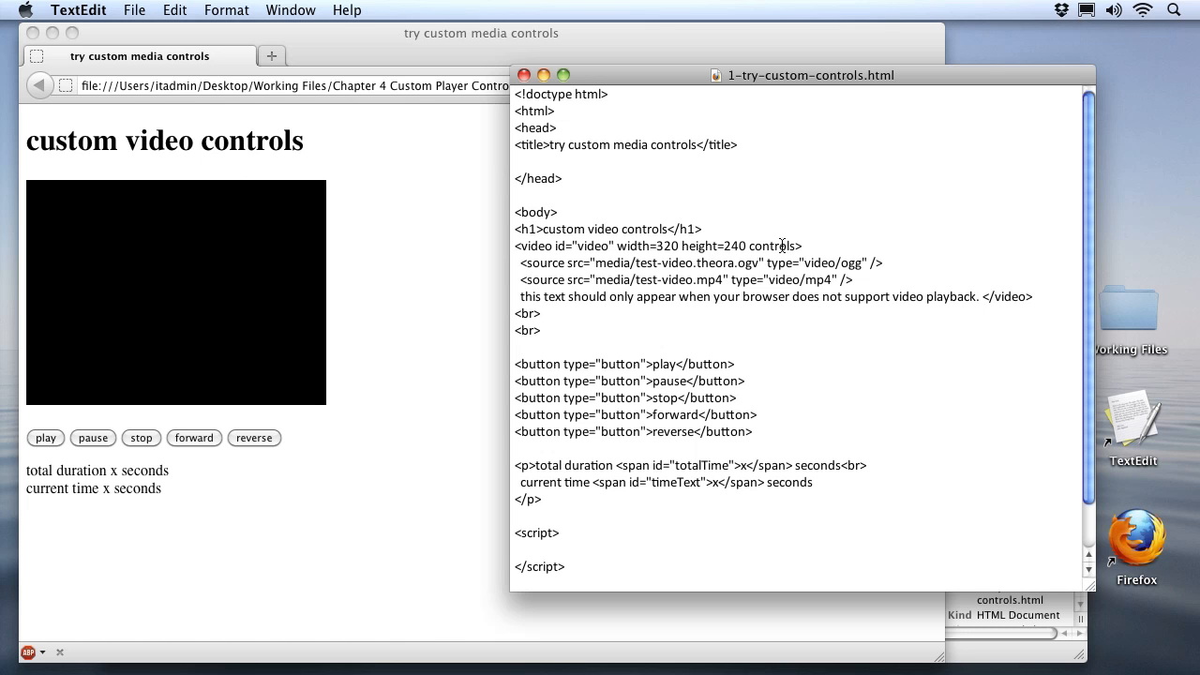
pyautogui.moveTo(432, 174)
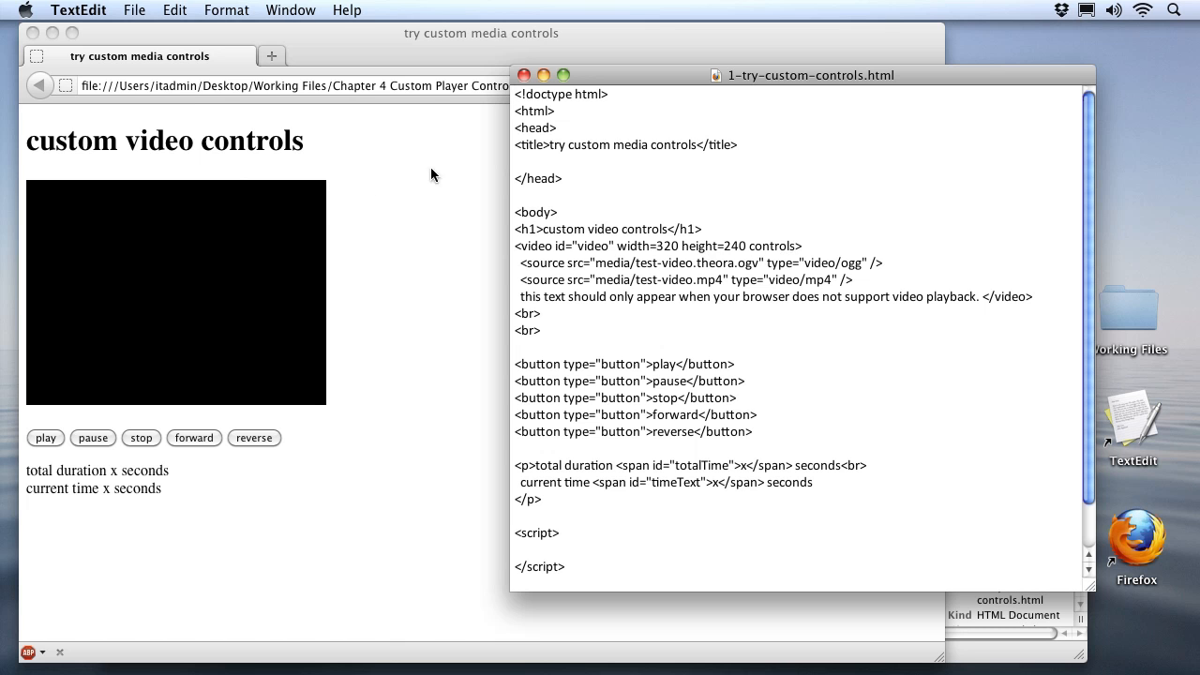
pyautogui.moveTo(164, 395)
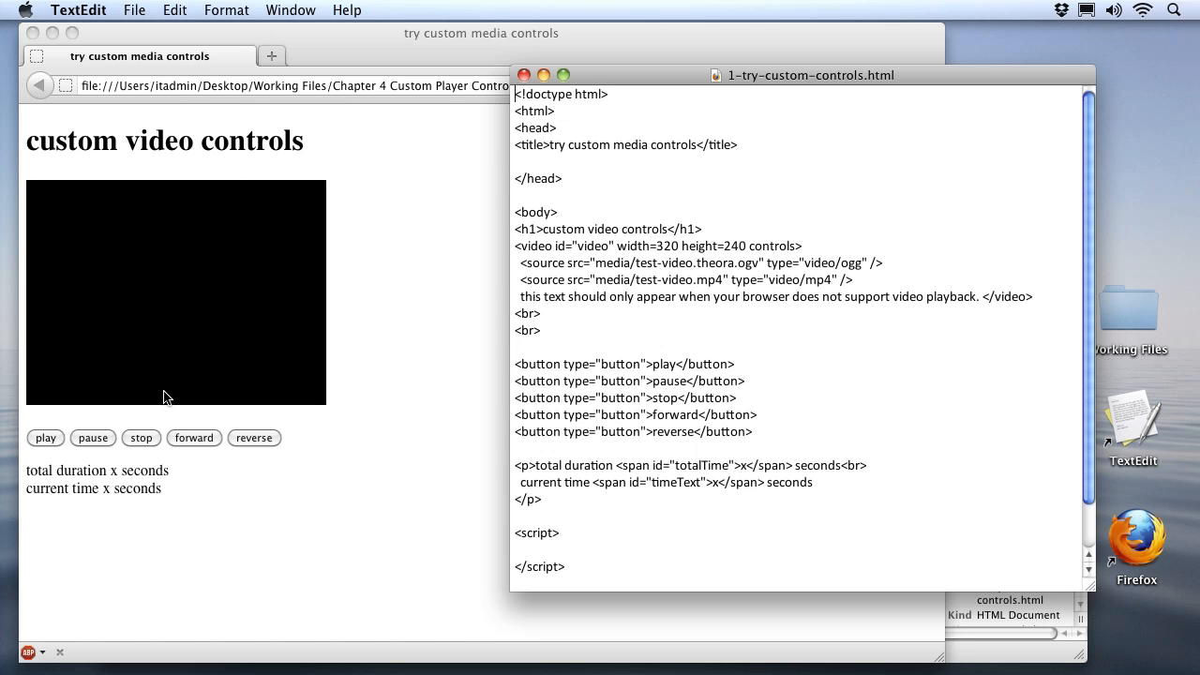
pyautogui.moveTo(560, 284)
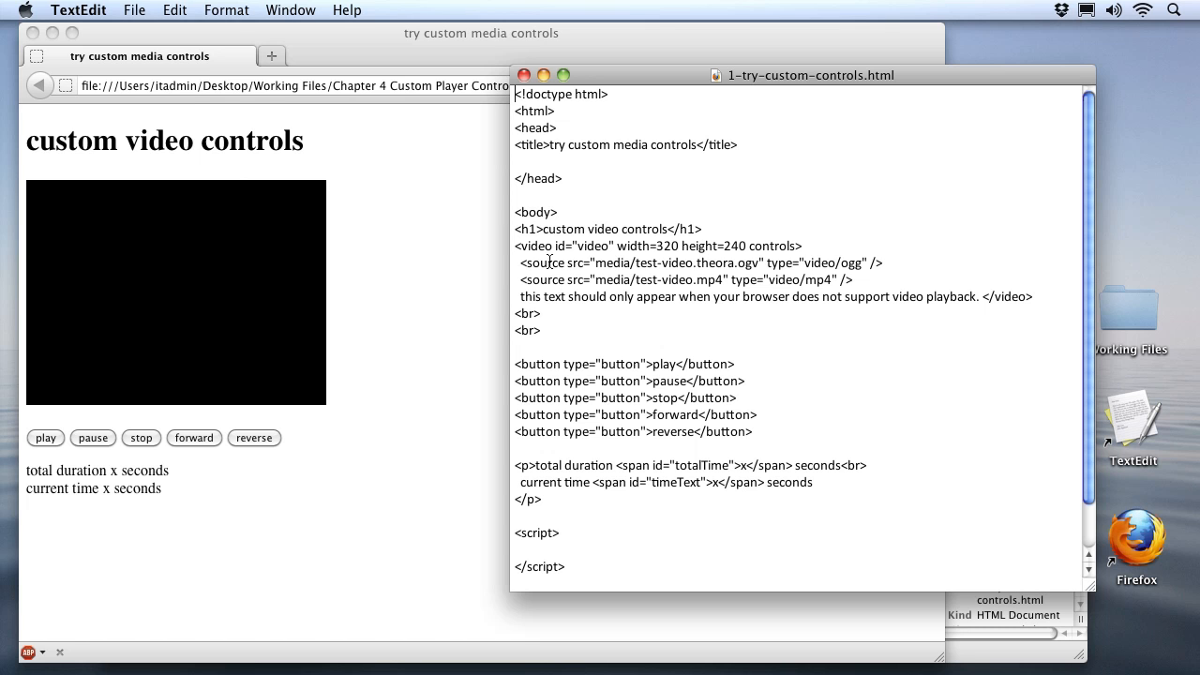
pyautogui.moveTo(617, 273)
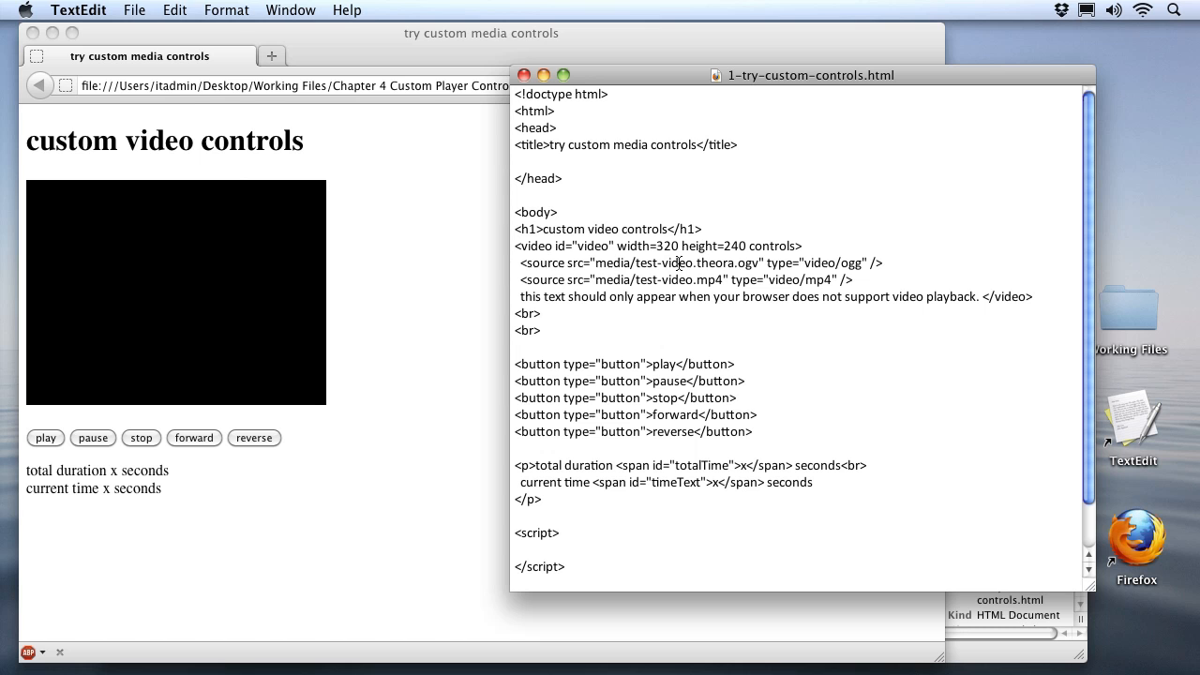
pyautogui.moveTo(747, 265)
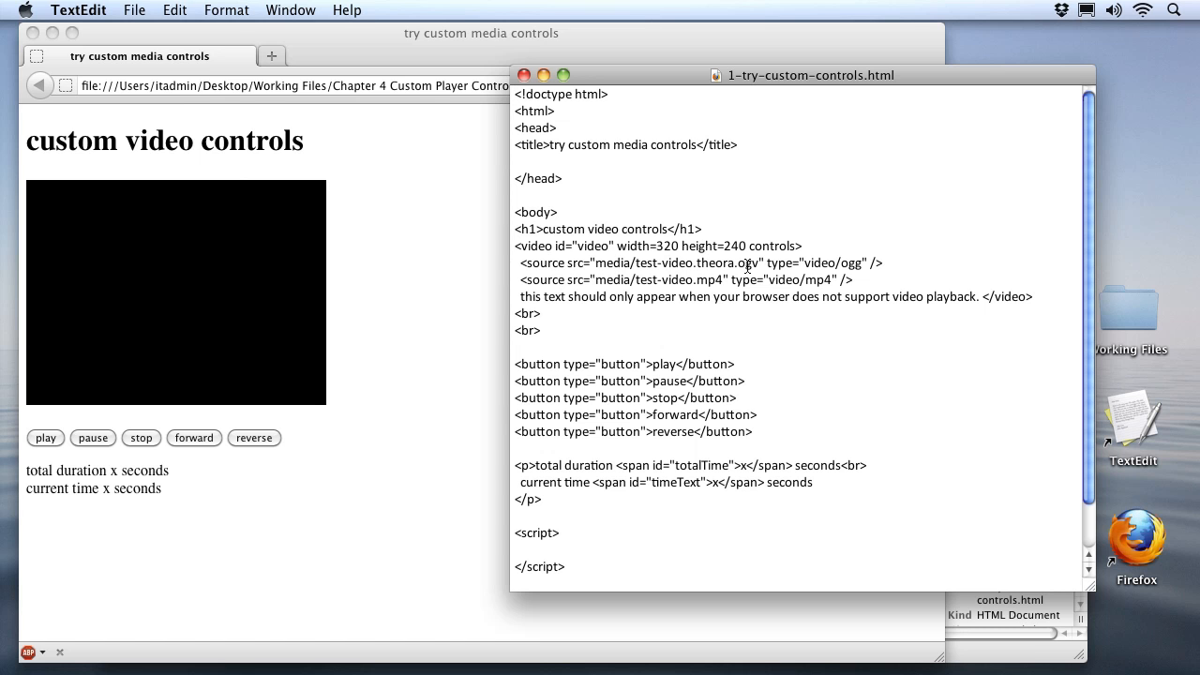
pyautogui.moveTo(595, 272)
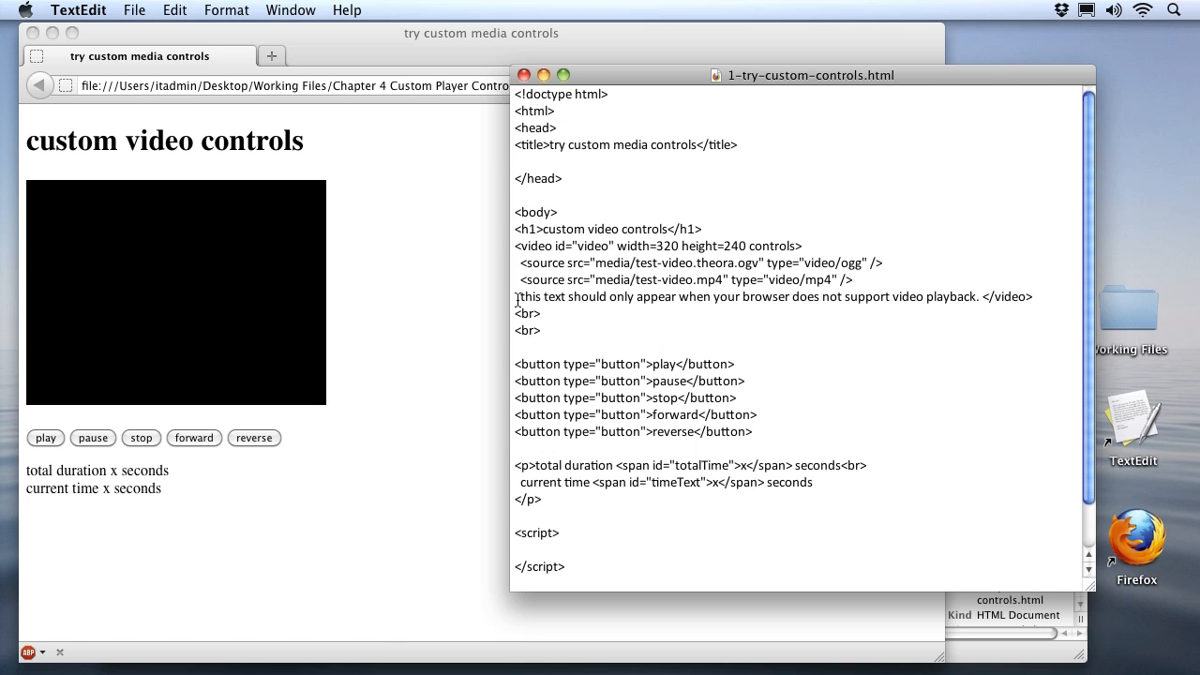
pyautogui.moveTo(928, 309)
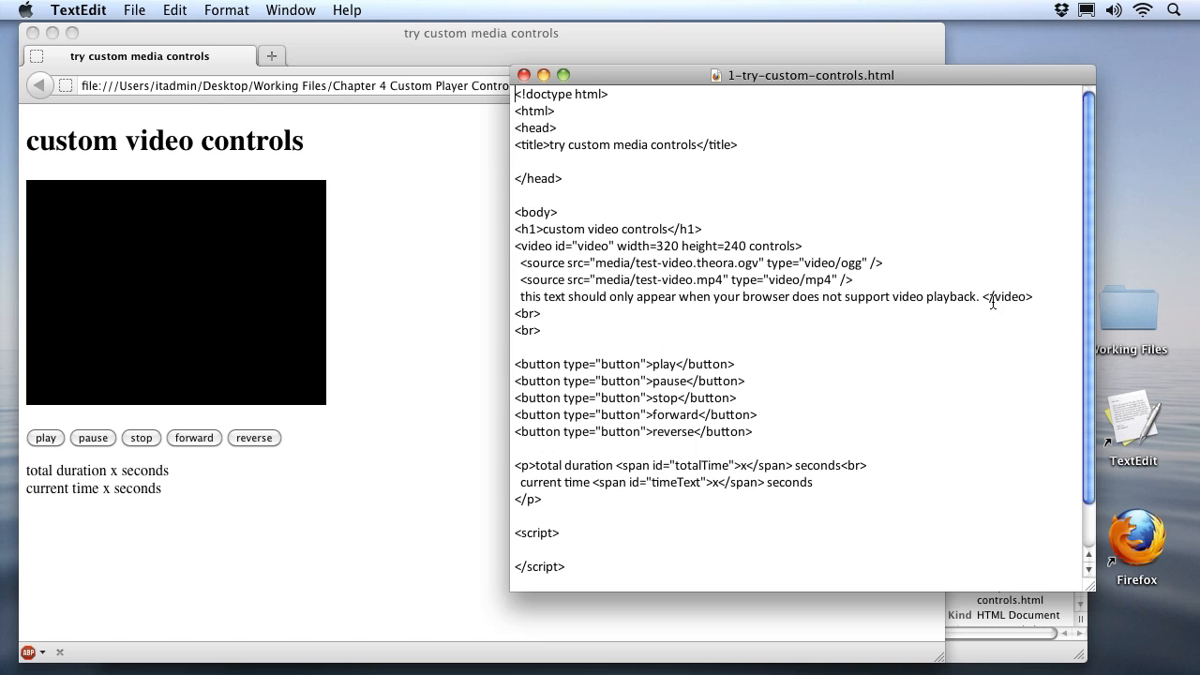
pyautogui.moveTo(767, 272)
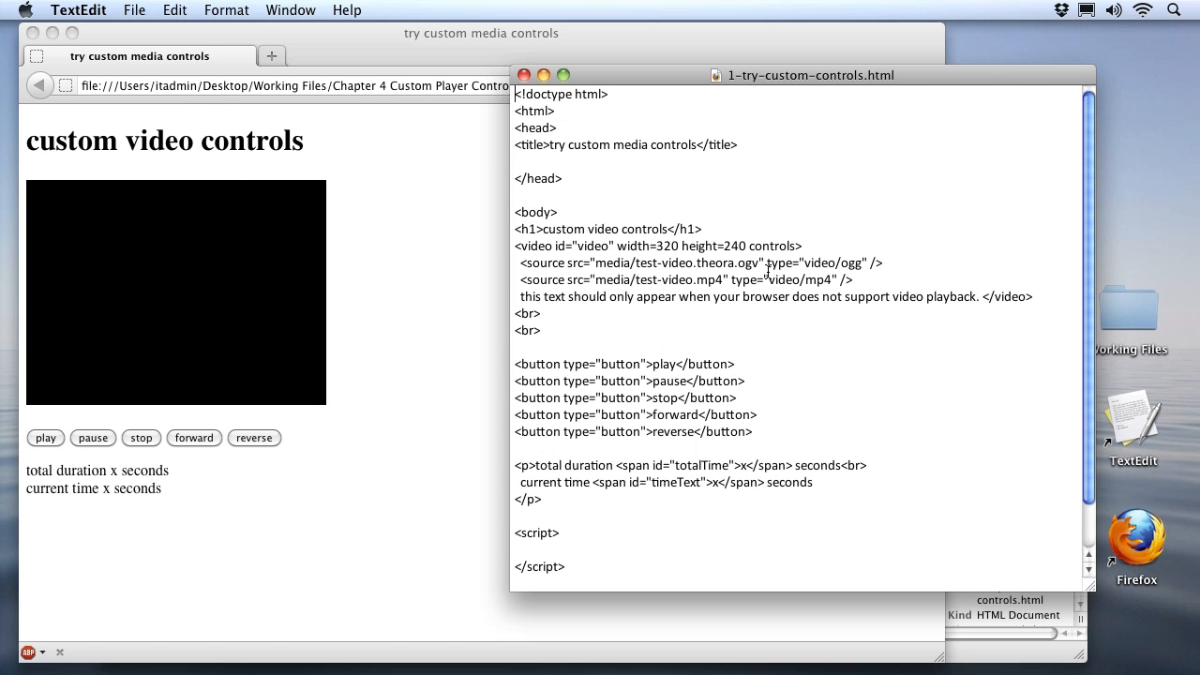
pyautogui.moveTo(561, 363)
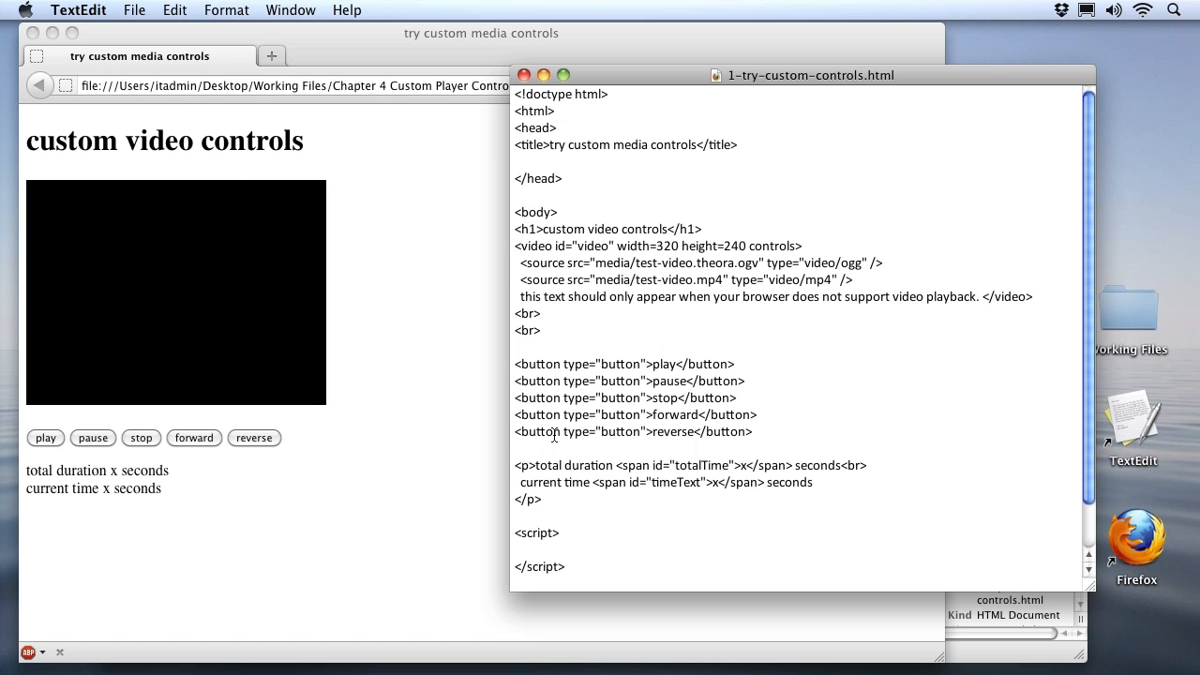
pyautogui.moveTo(774, 245)
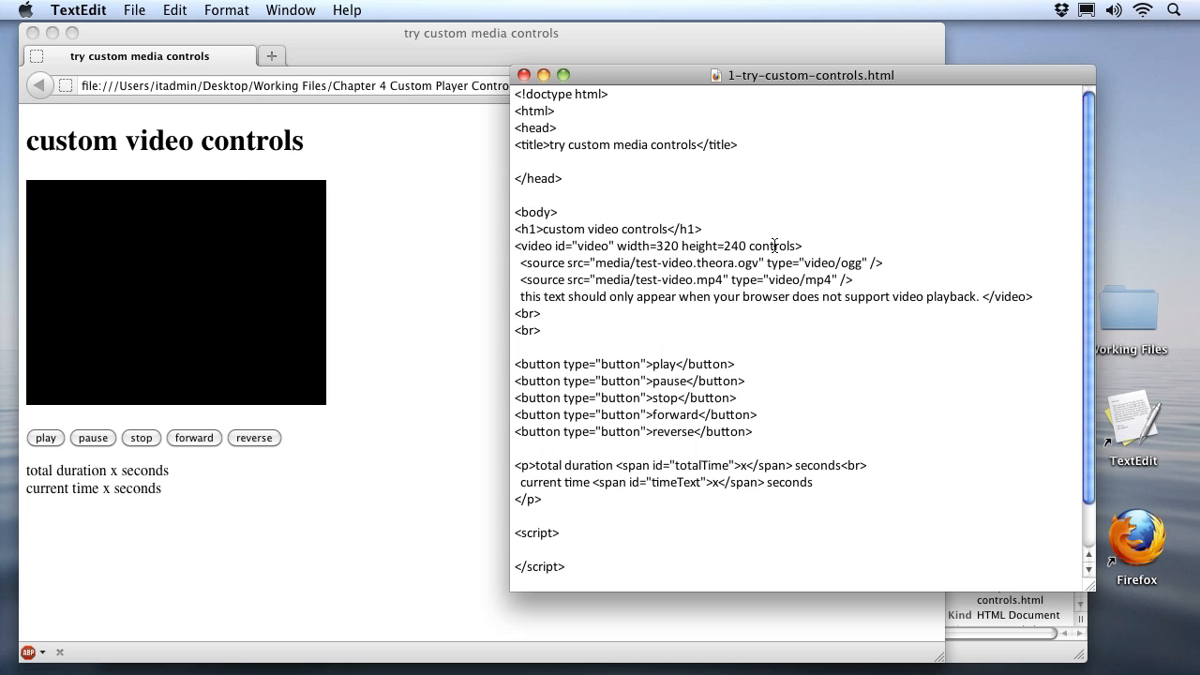
# - Select the word 'controls' in the source's video tag
pyautogui.doubleClick(771, 246)
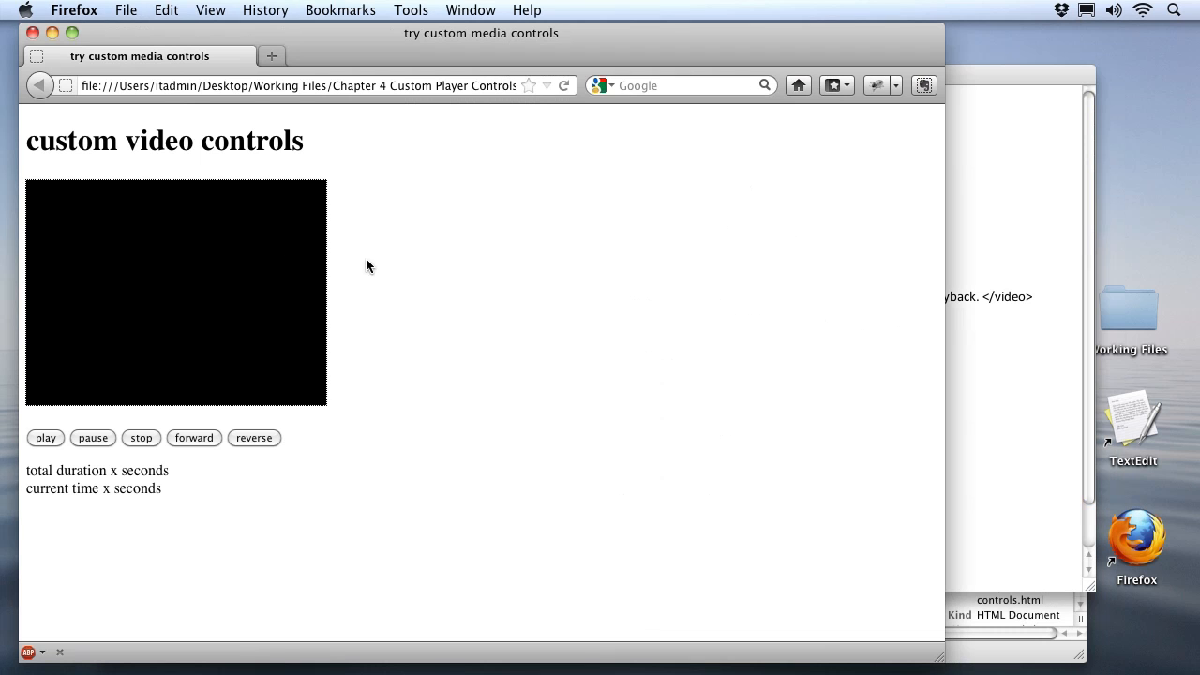
# - Reload the custom controls page so the test video resets to its start frame
pyautogui.click(563, 85)
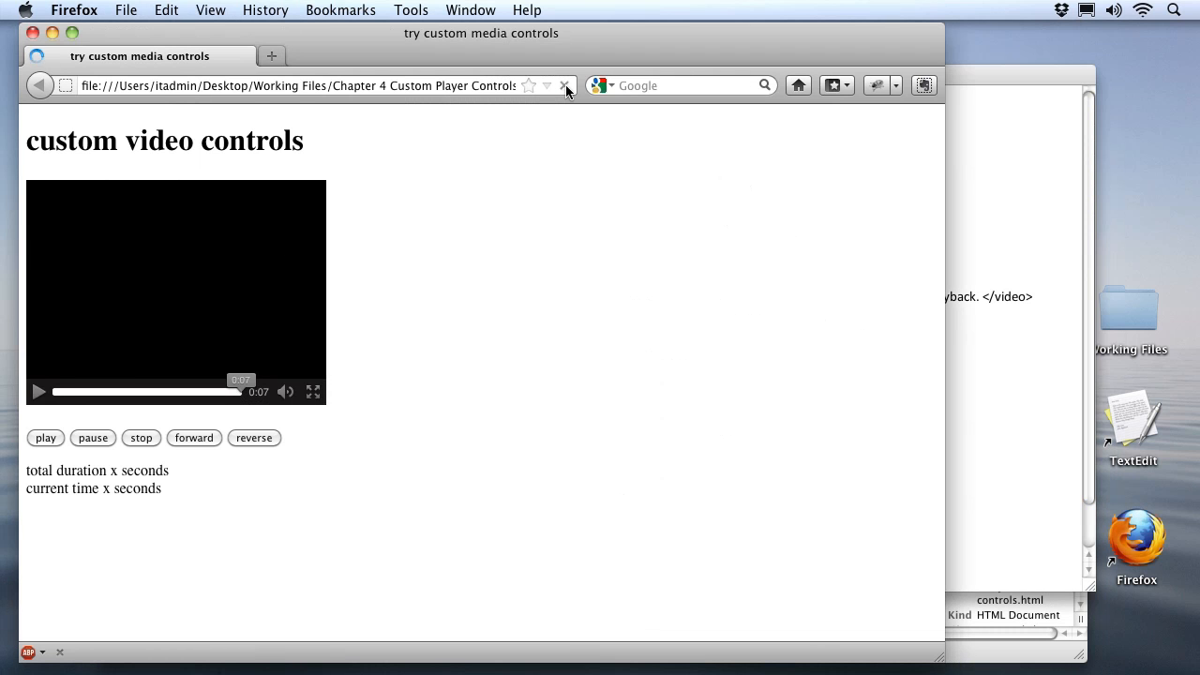
pyautogui.click(564, 85)
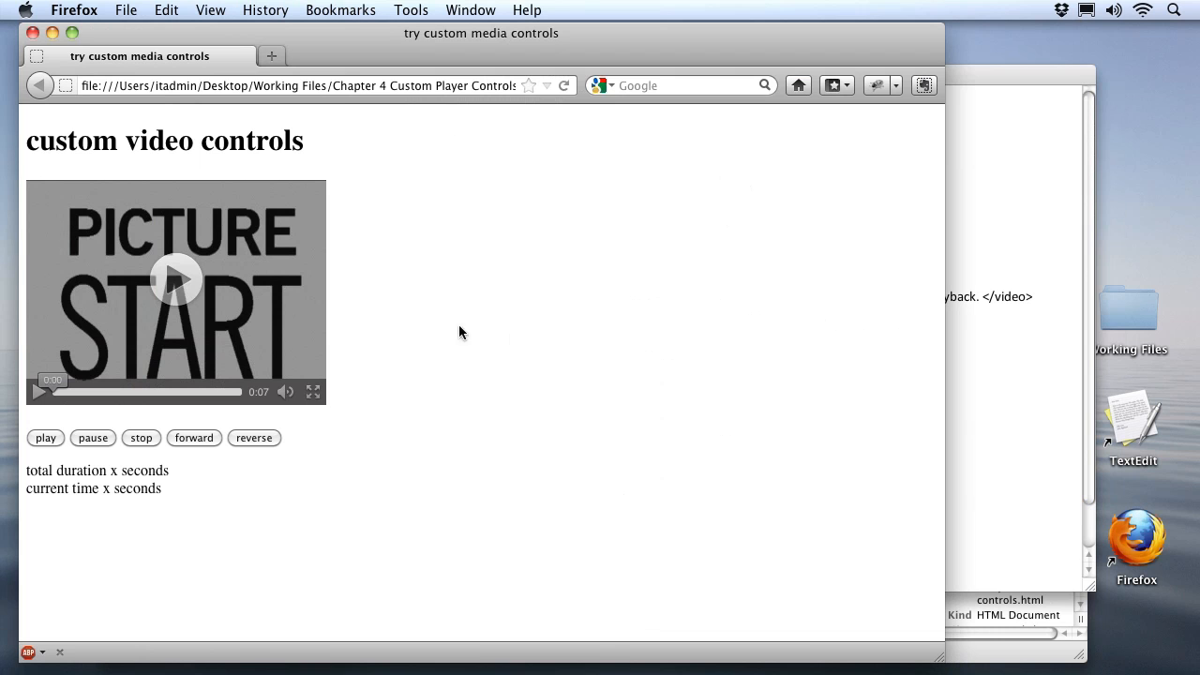
pyautogui.moveTo(377, 311)
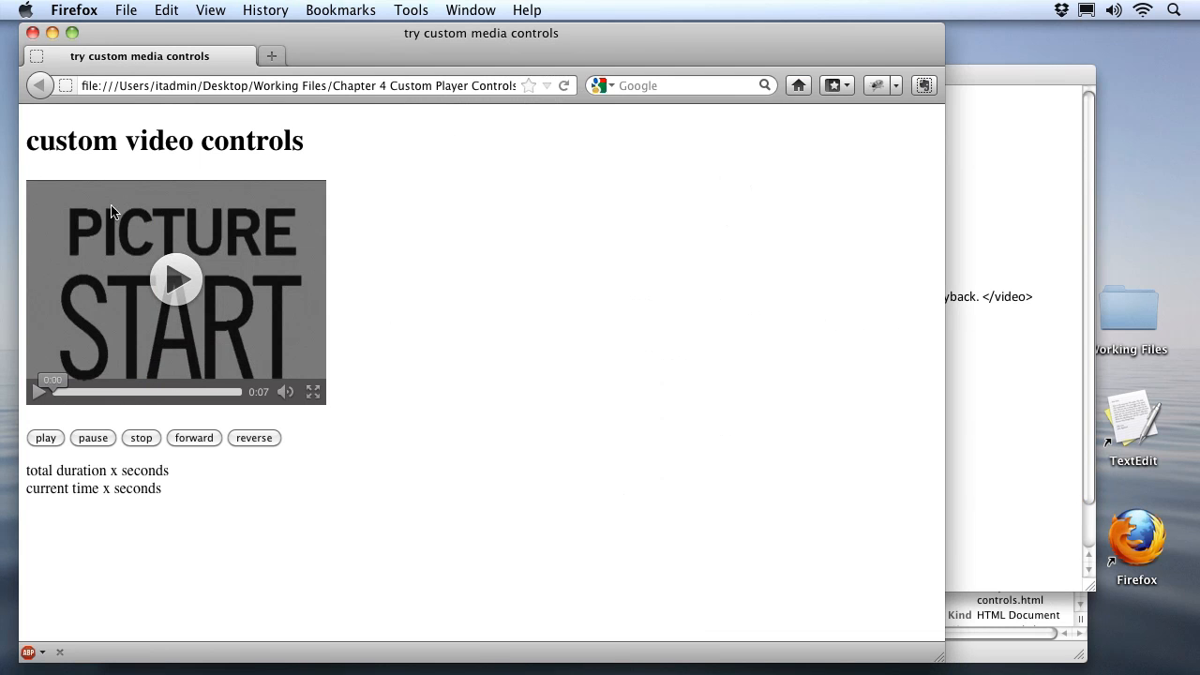
pyautogui.moveTo(140, 316)
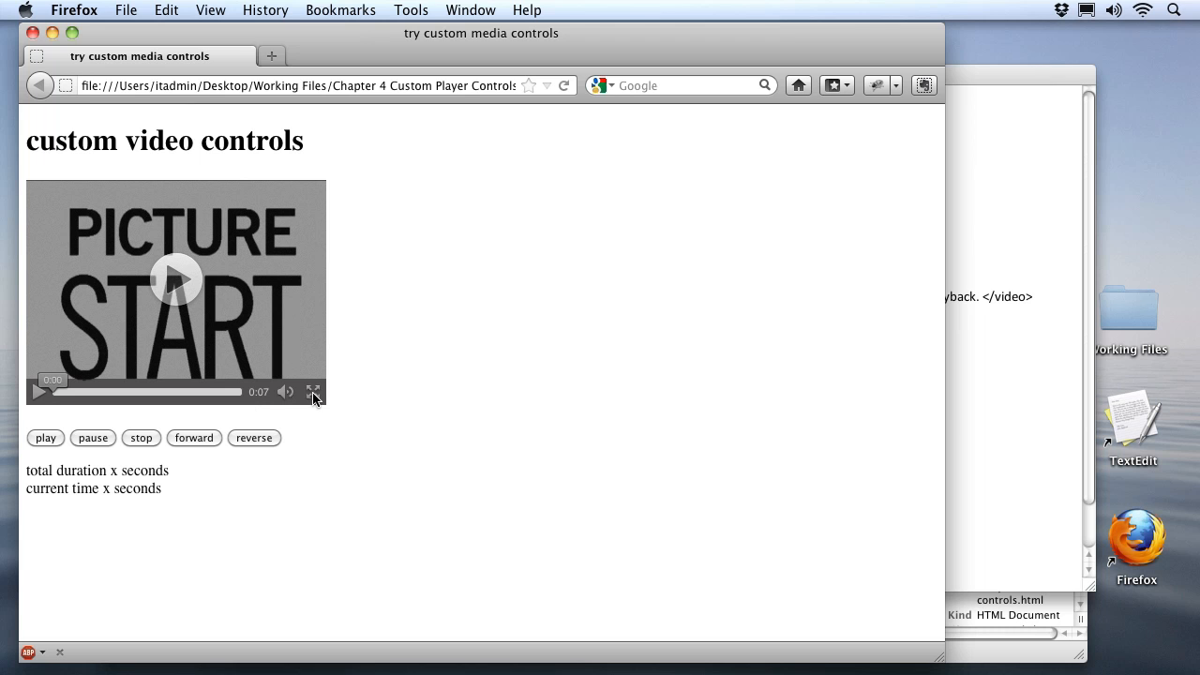
pyautogui.moveTo(486, 422)
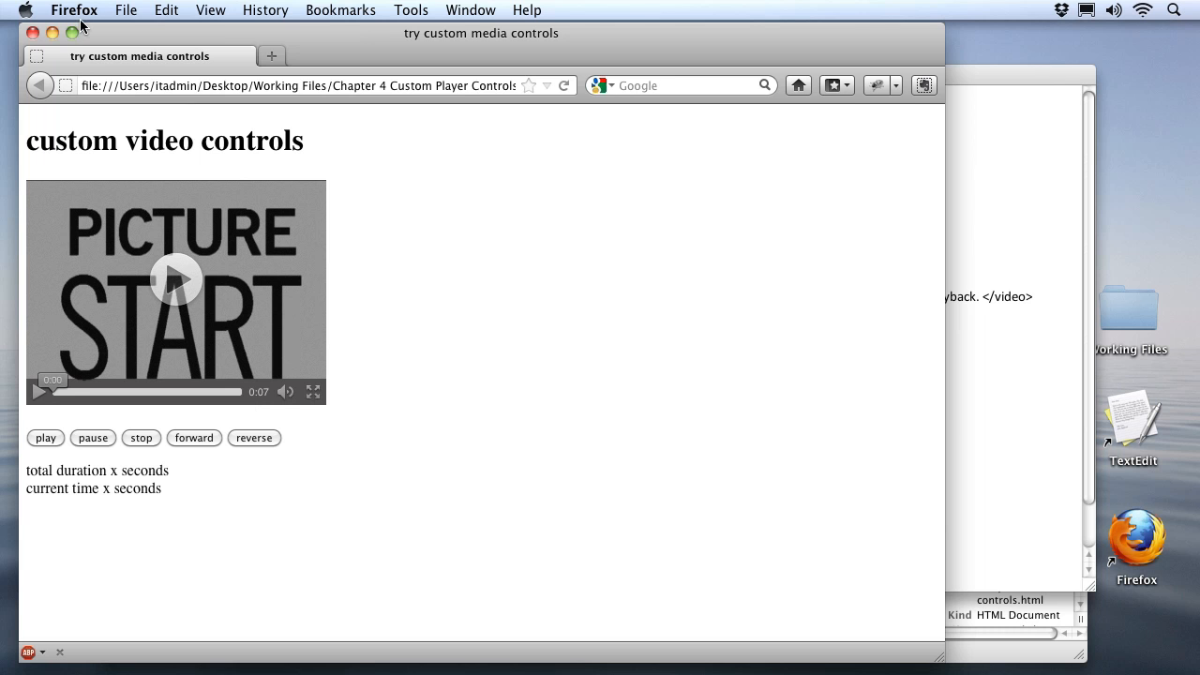
pyautogui.moveTo(396, 387)
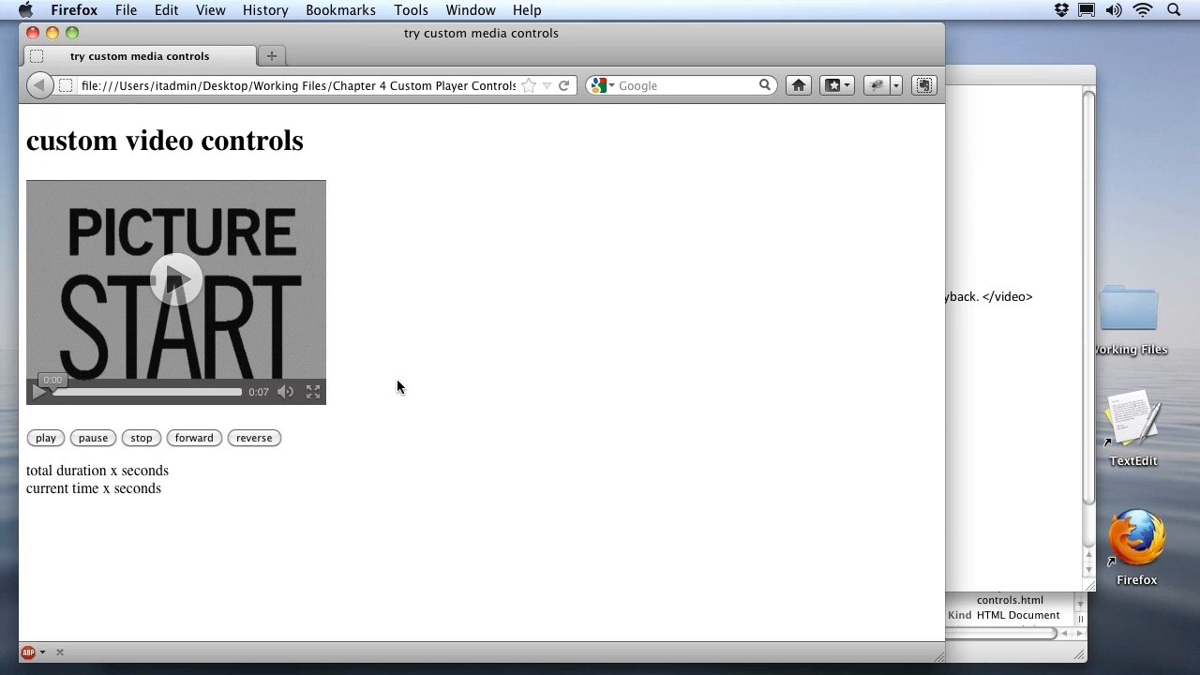
pyautogui.moveTo(61, 408)
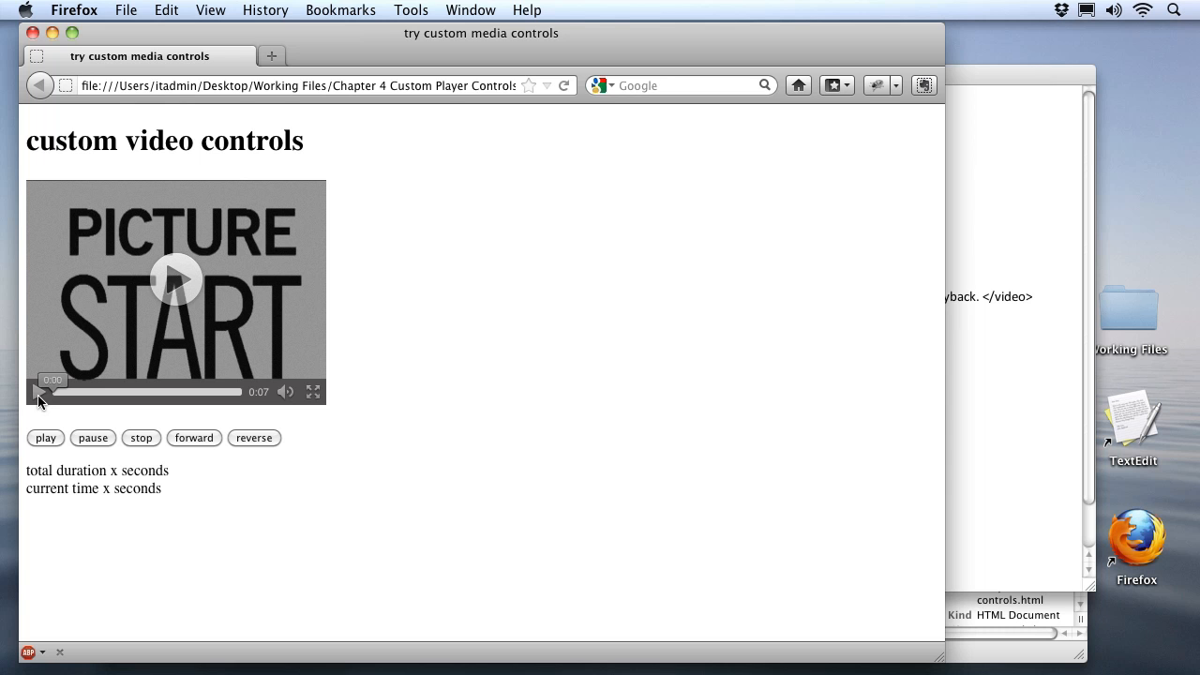
pyautogui.moveTo(323, 418)
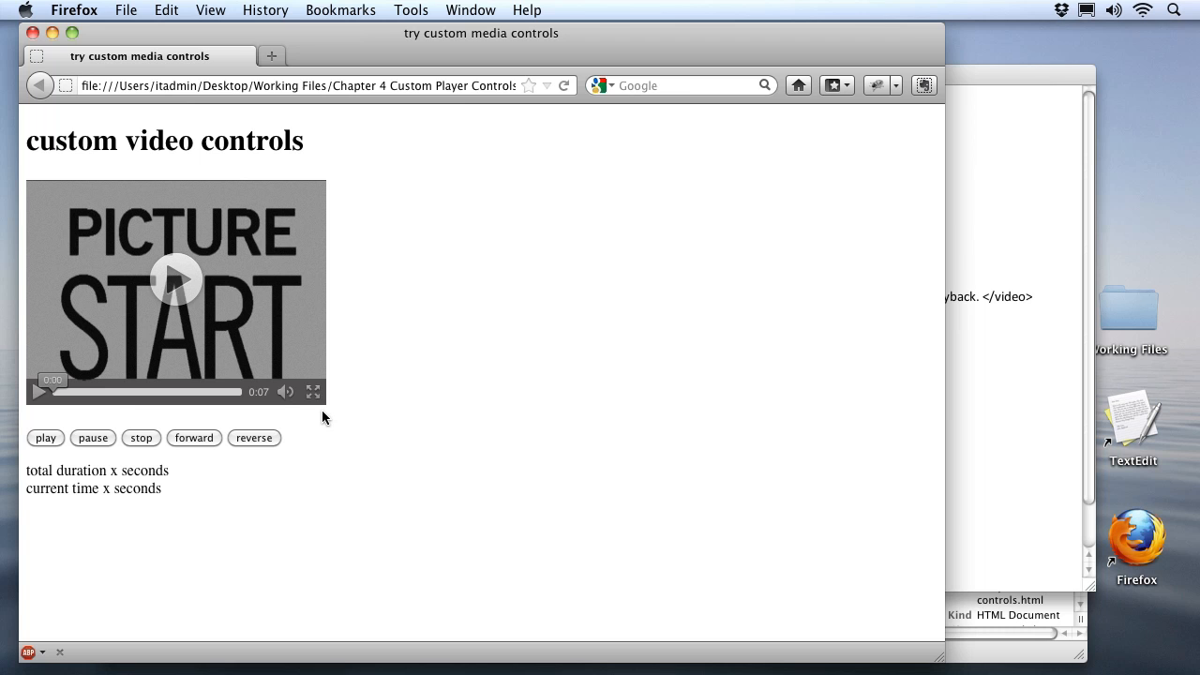
pyautogui.moveTo(318, 406)
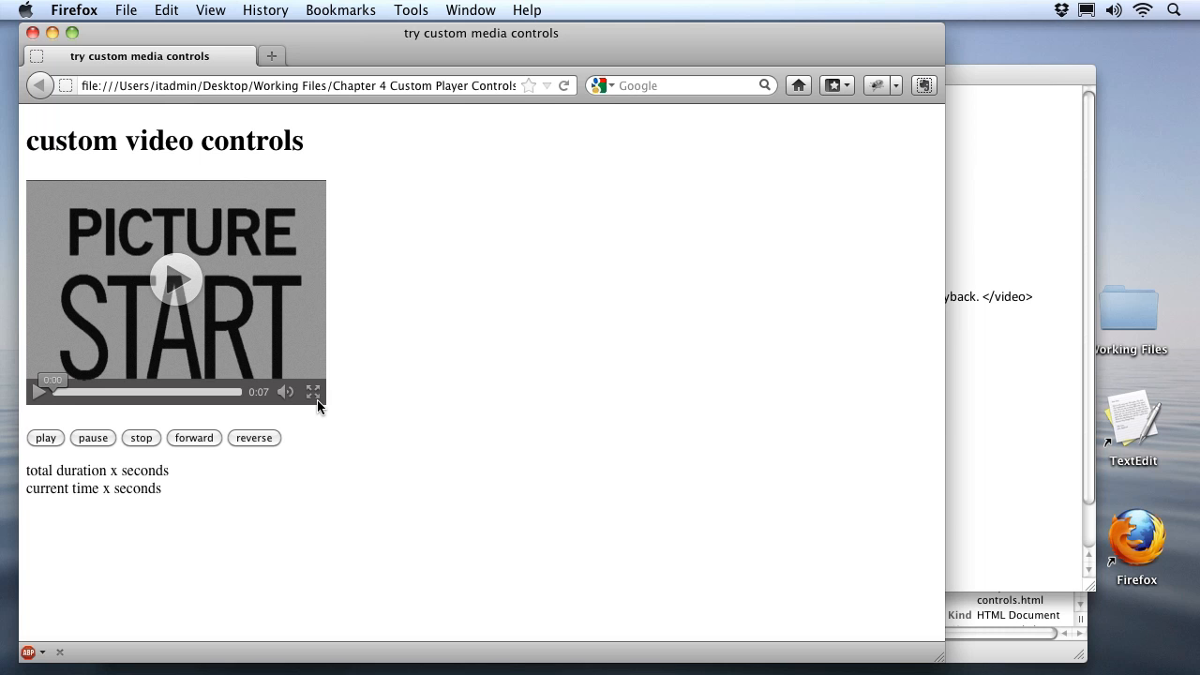
pyautogui.moveTo(295, 447)
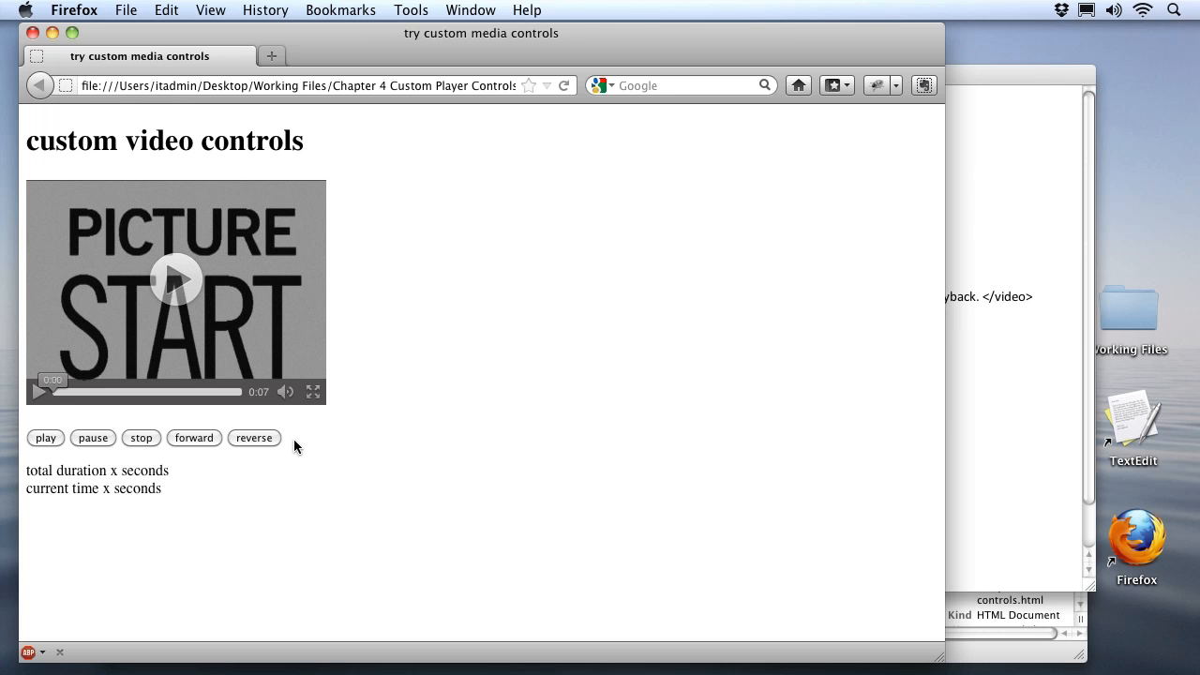
pyautogui.moveTo(353, 301)
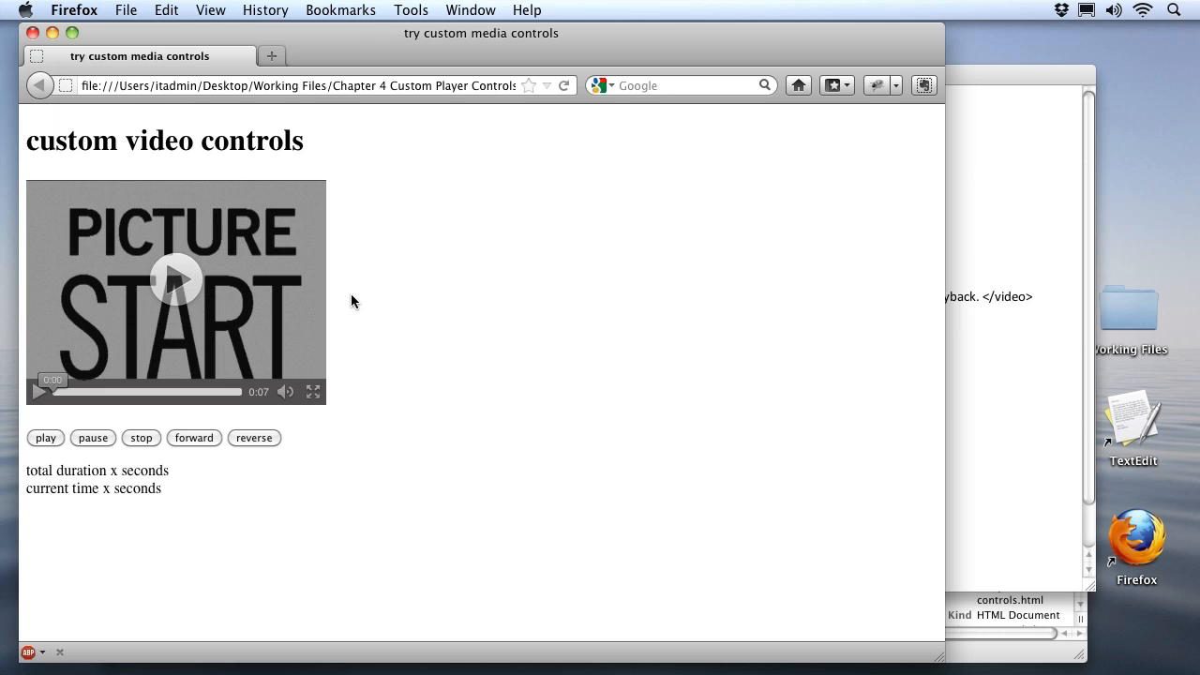
pyautogui.moveTo(230, 302)
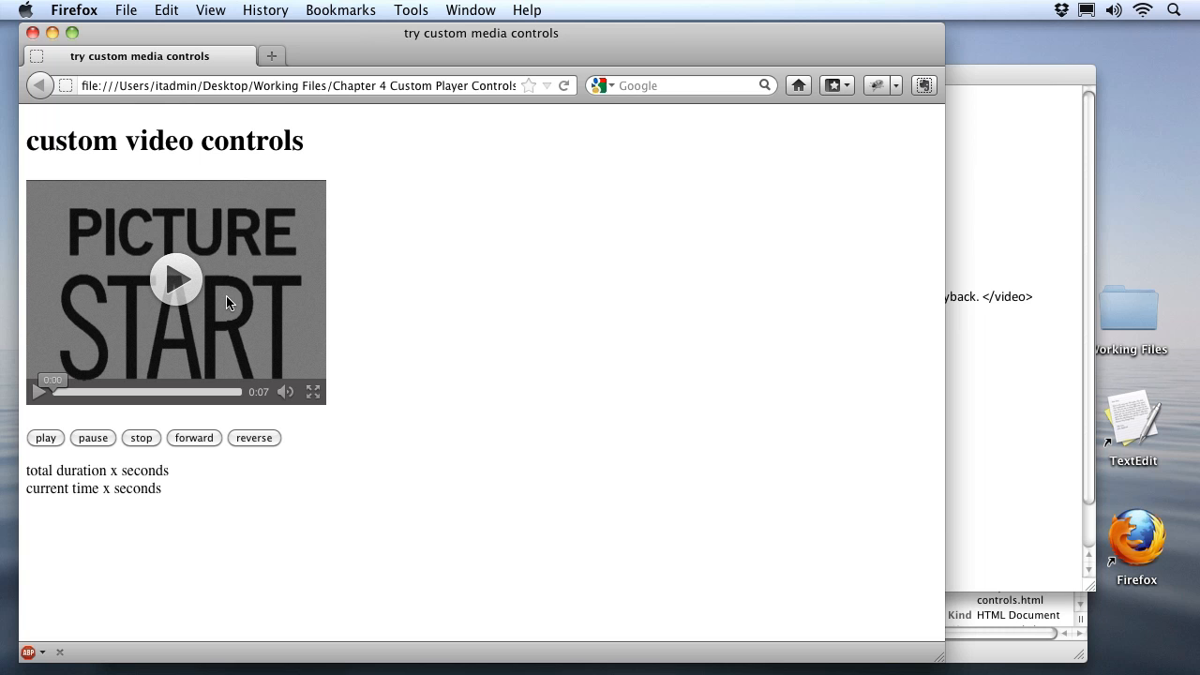
pyautogui.moveTo(204, 334)
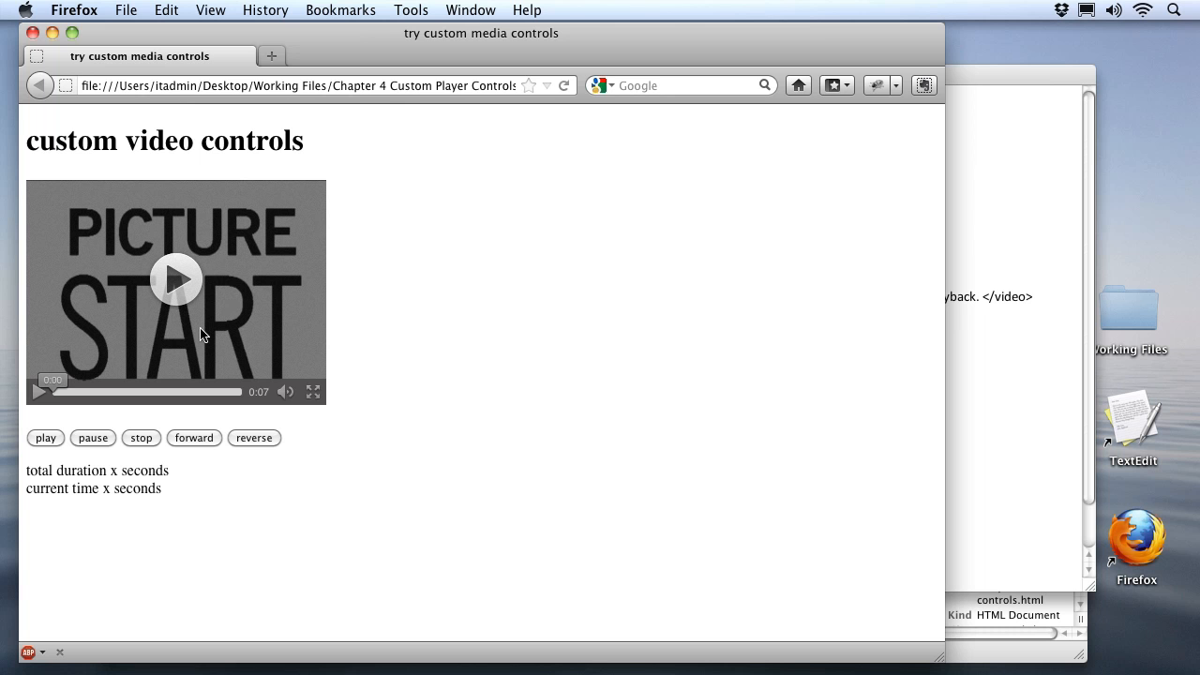
pyautogui.moveTo(1046, 415)
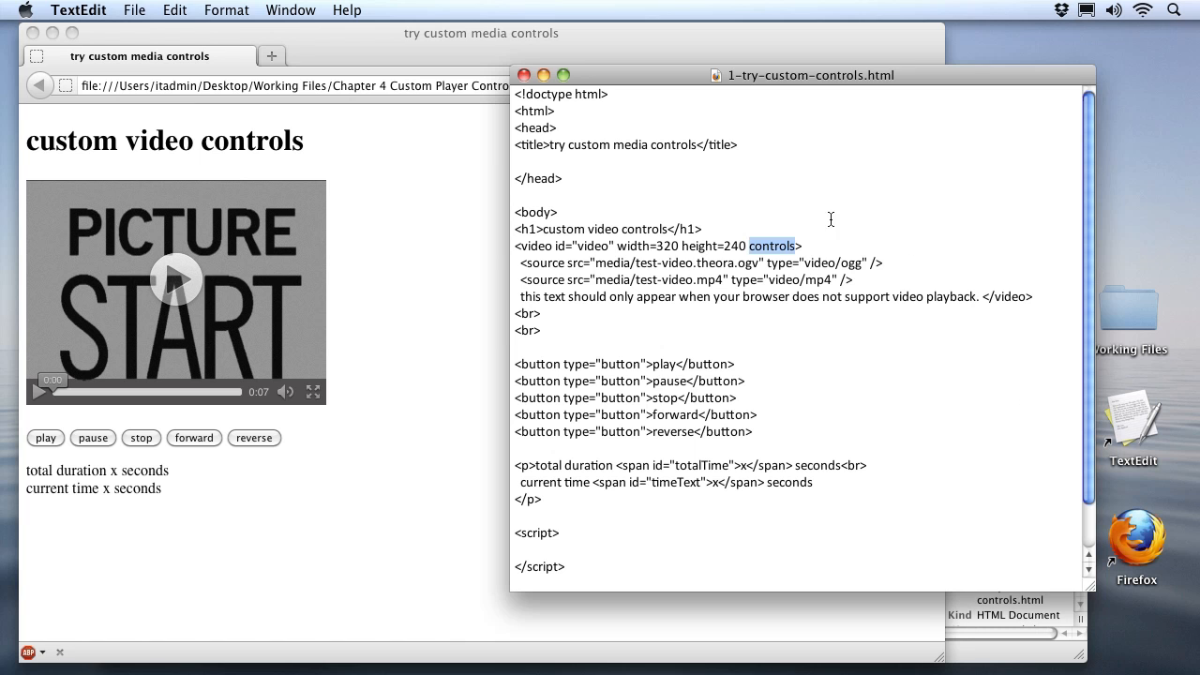
pyautogui.moveTo(617, 262)
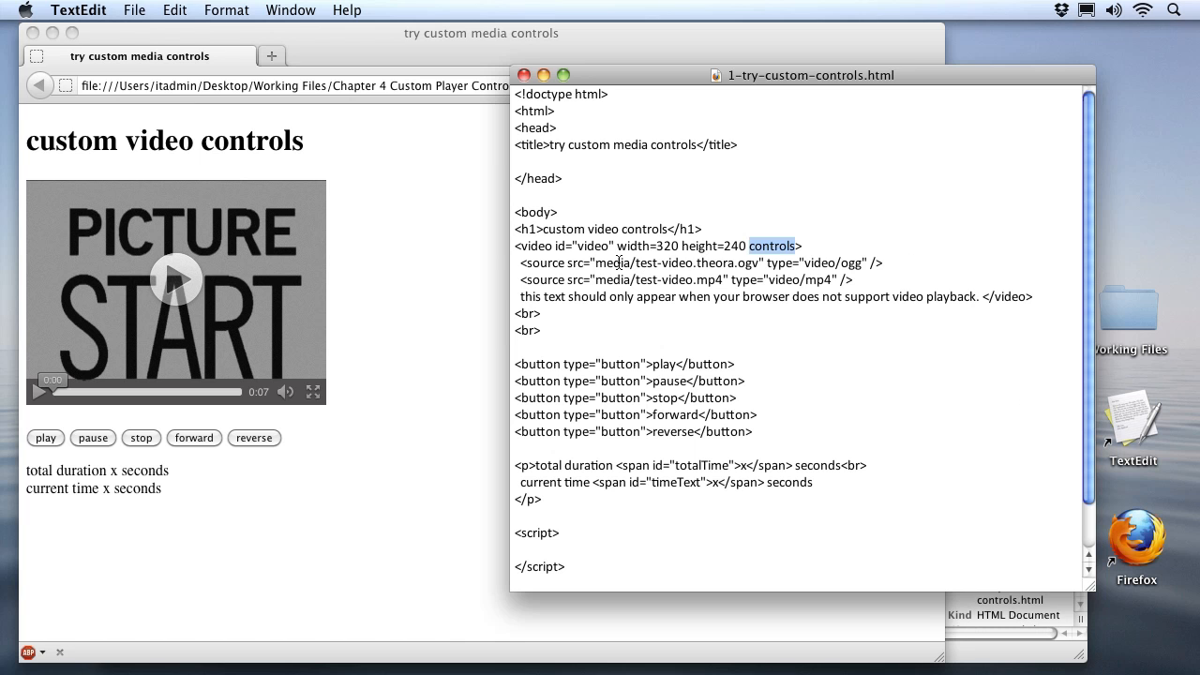
pyautogui.moveTo(971, 666)
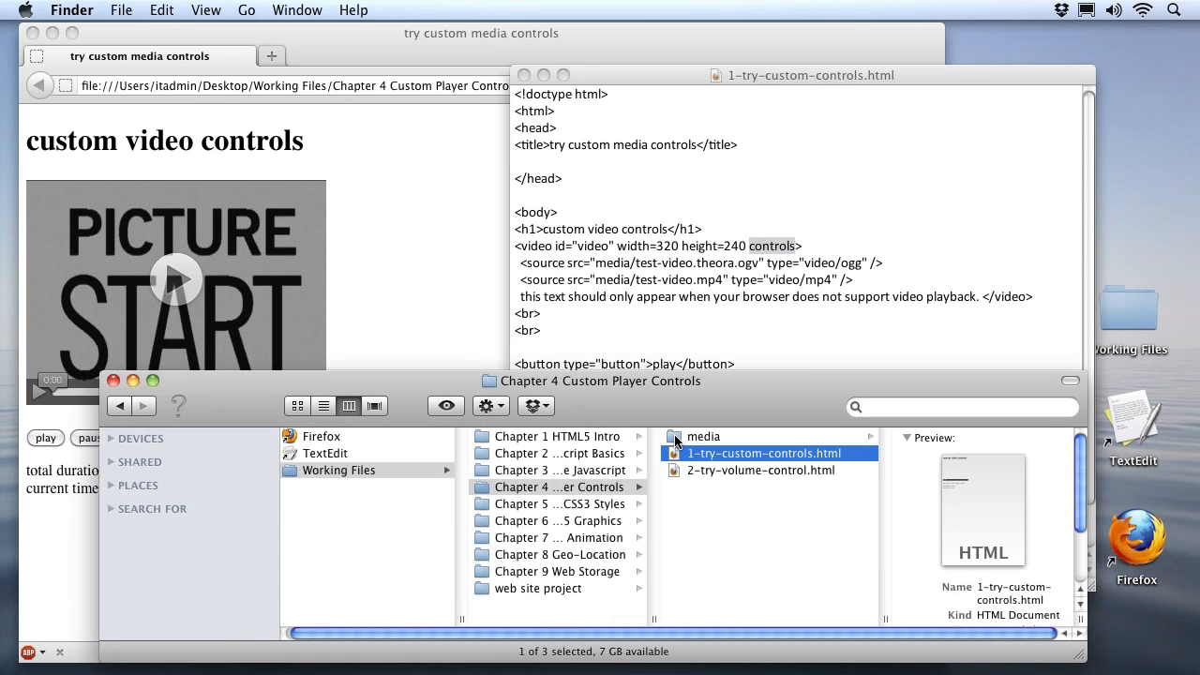
# - Open the media folder and preview test-video.webm, then poster.jpg
pyautogui.click(703, 436)
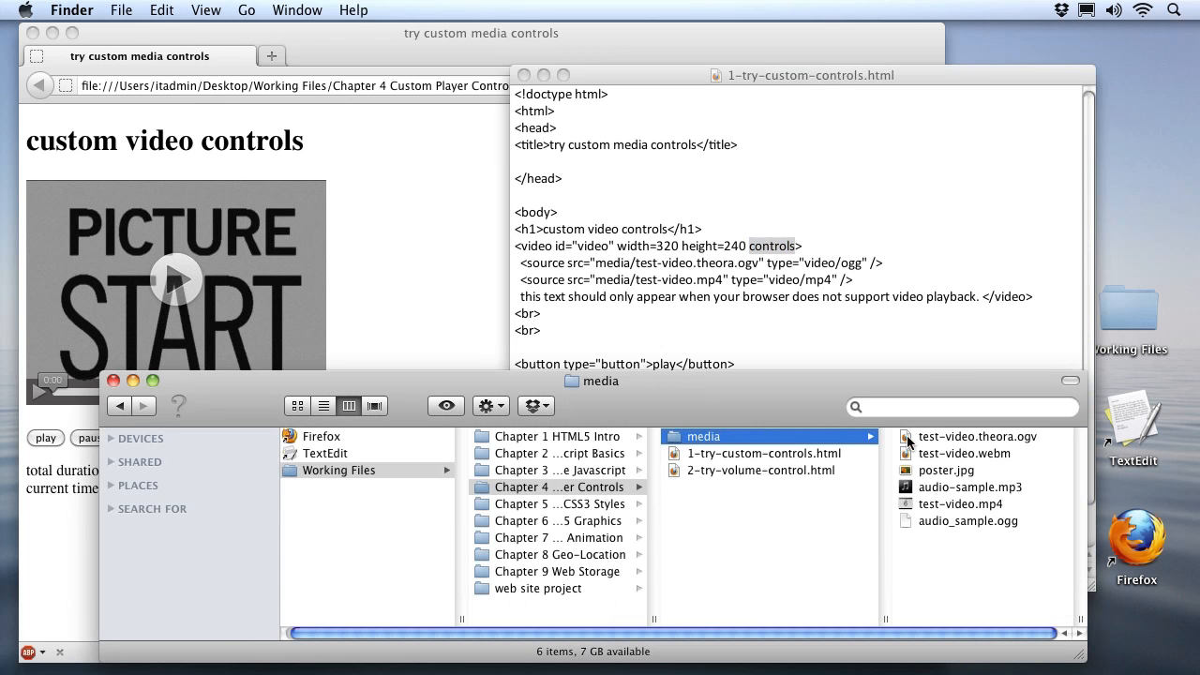
pyautogui.moveTo(952, 528)
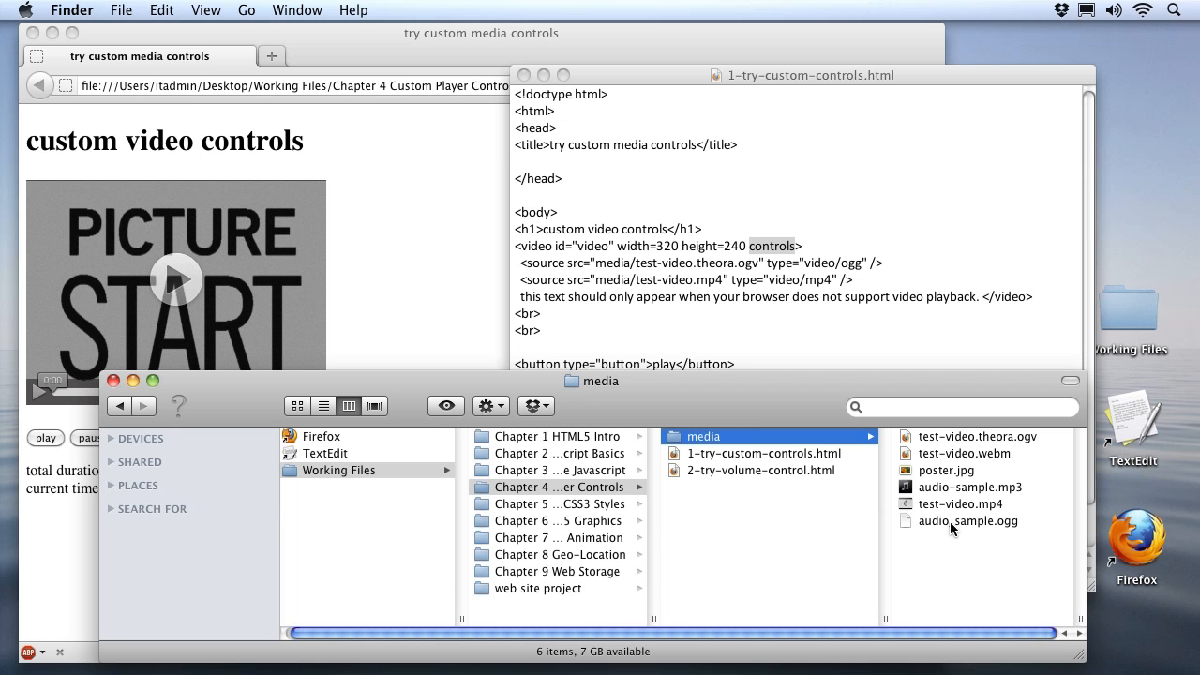
pyautogui.moveTo(931, 459)
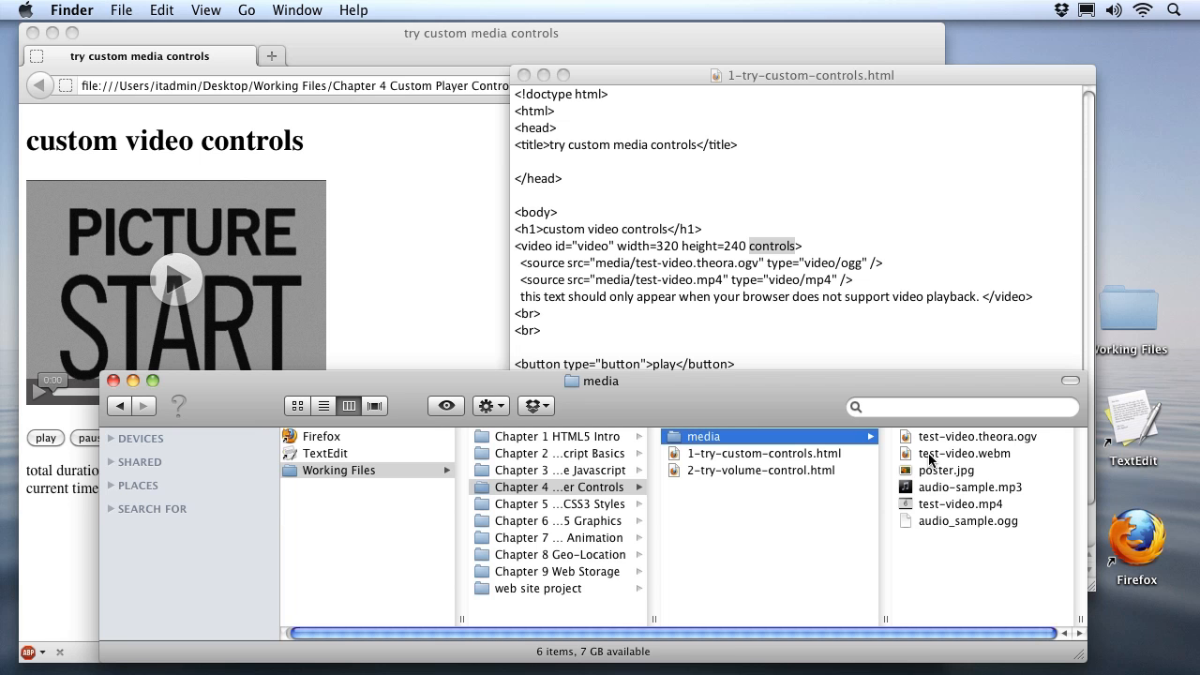
pyautogui.click(963, 453)
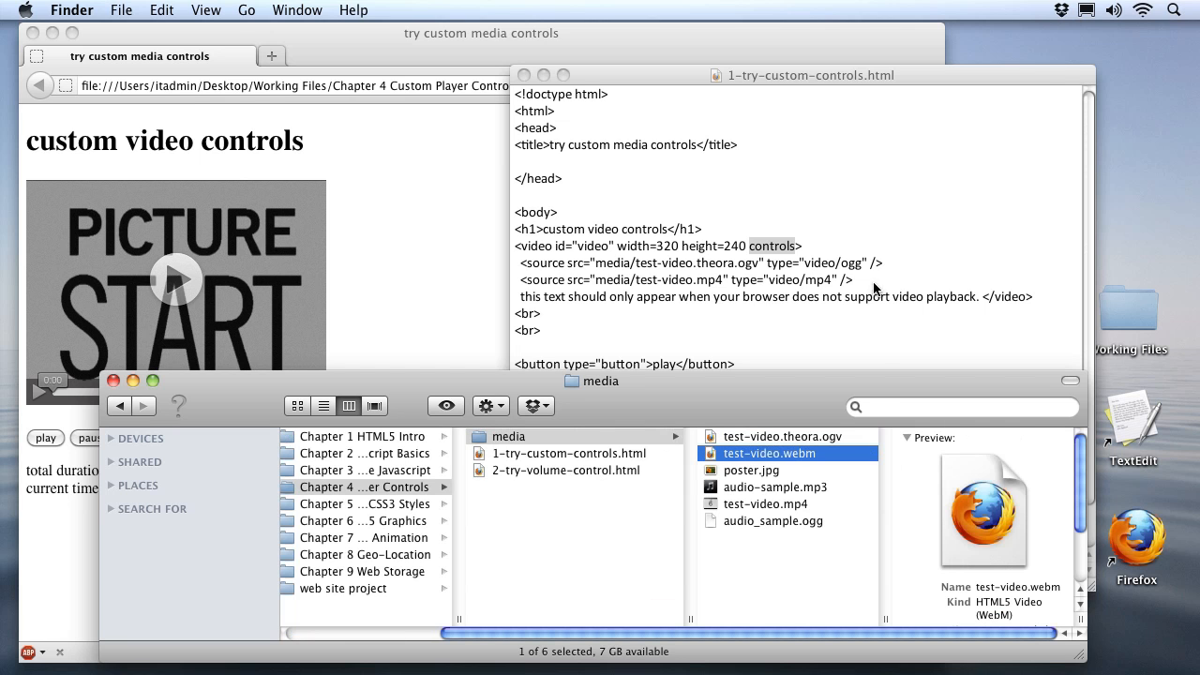
pyautogui.moveTo(710, 479)
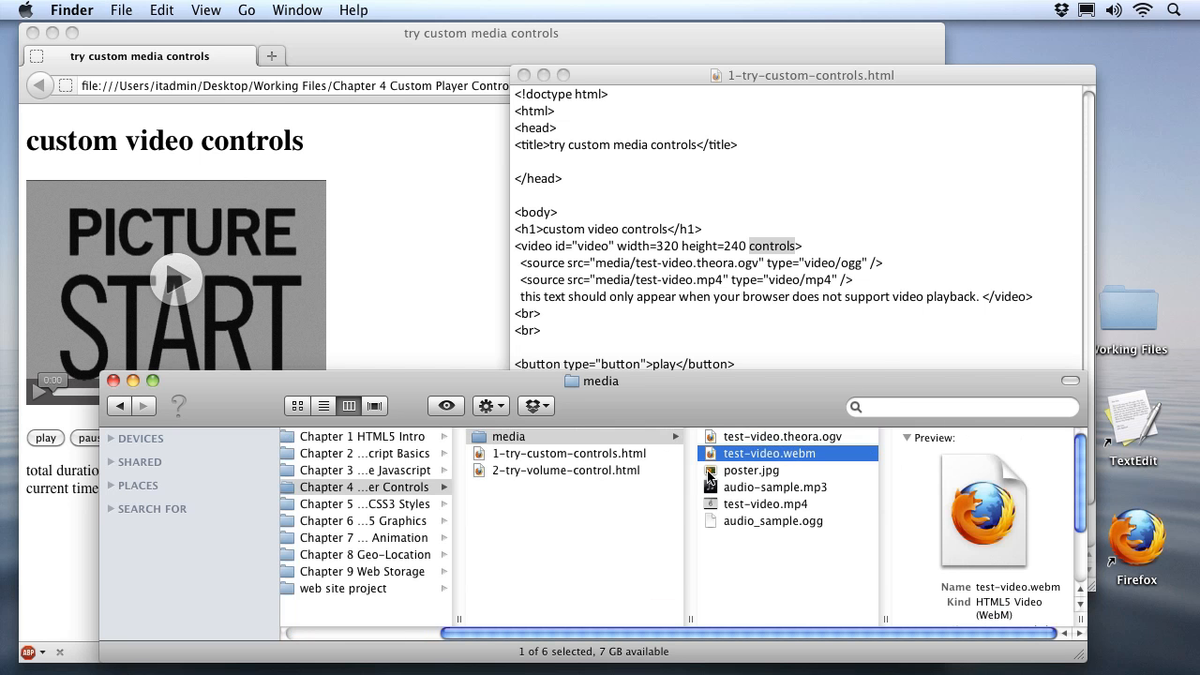
pyautogui.click(751, 469)
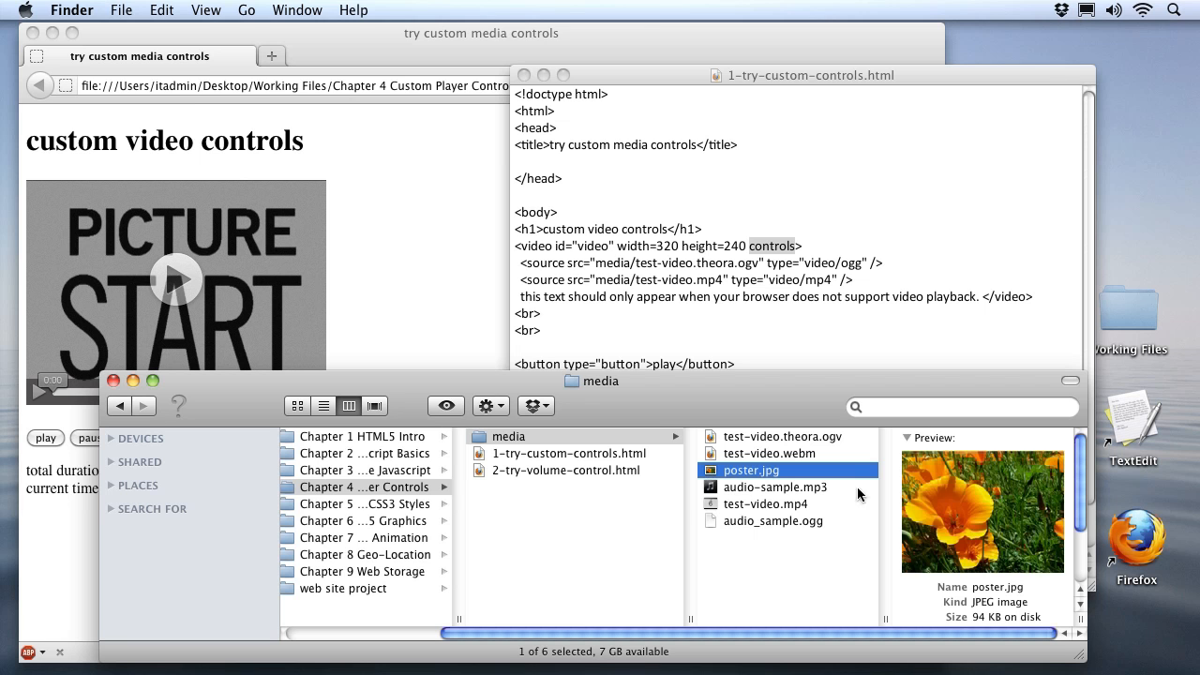
pyautogui.moveTo(978, 506)
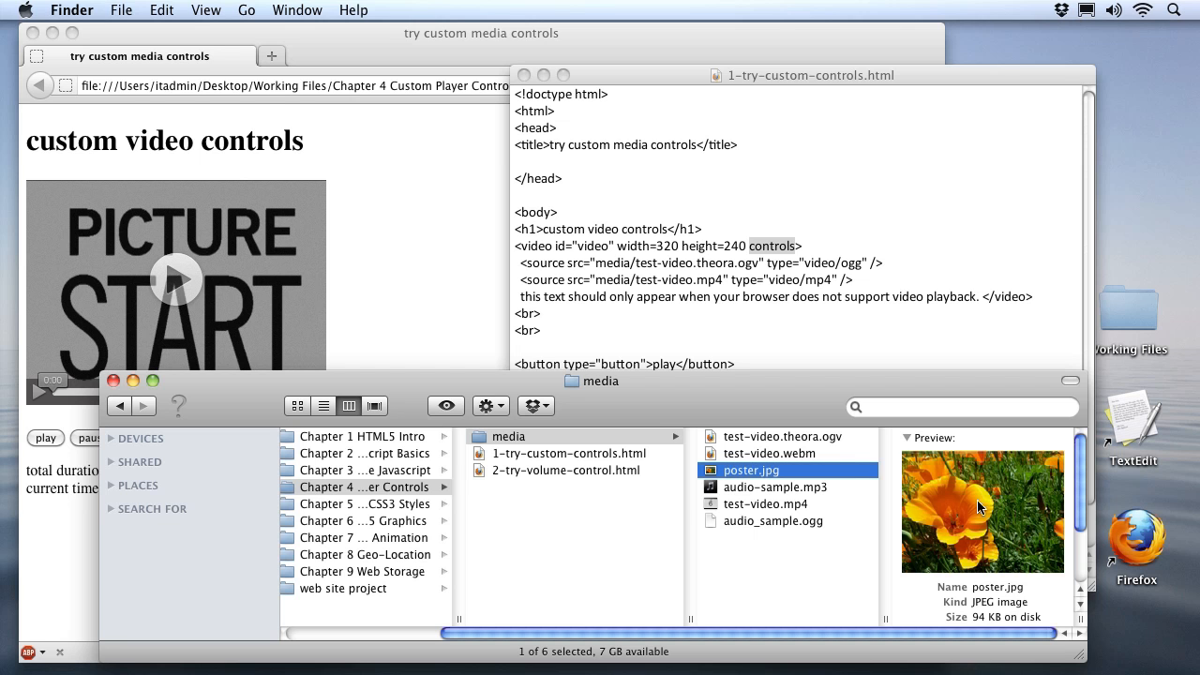
pyautogui.moveTo(985, 346)
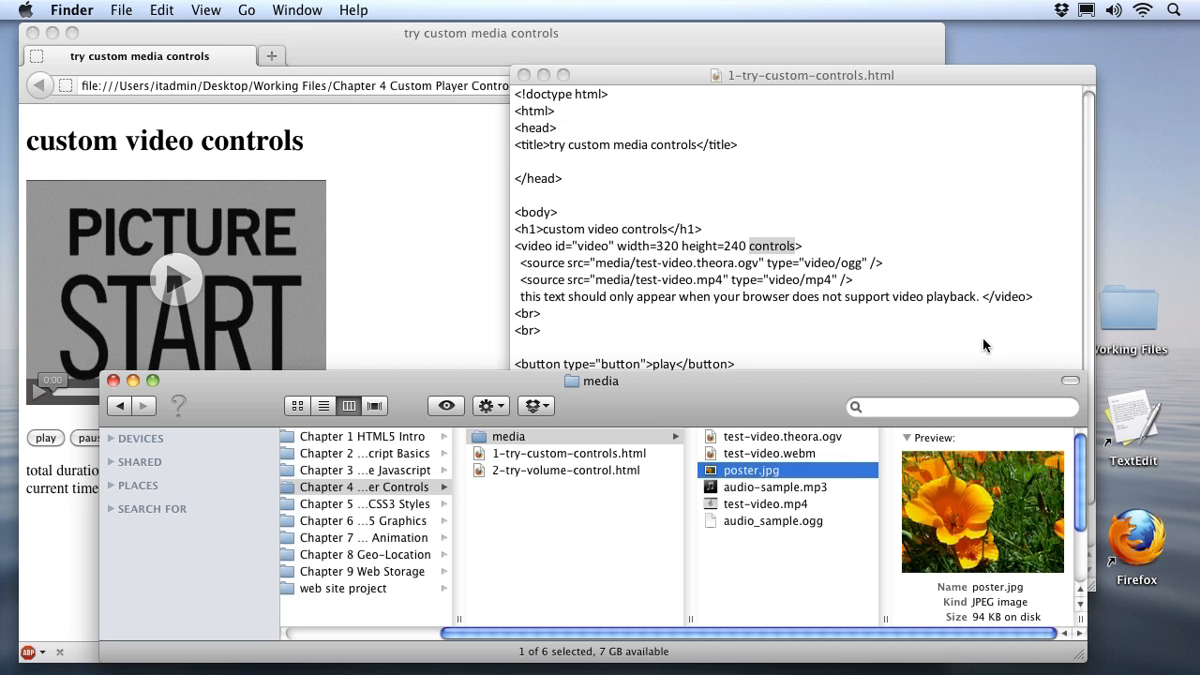
pyautogui.moveTo(830, 295)
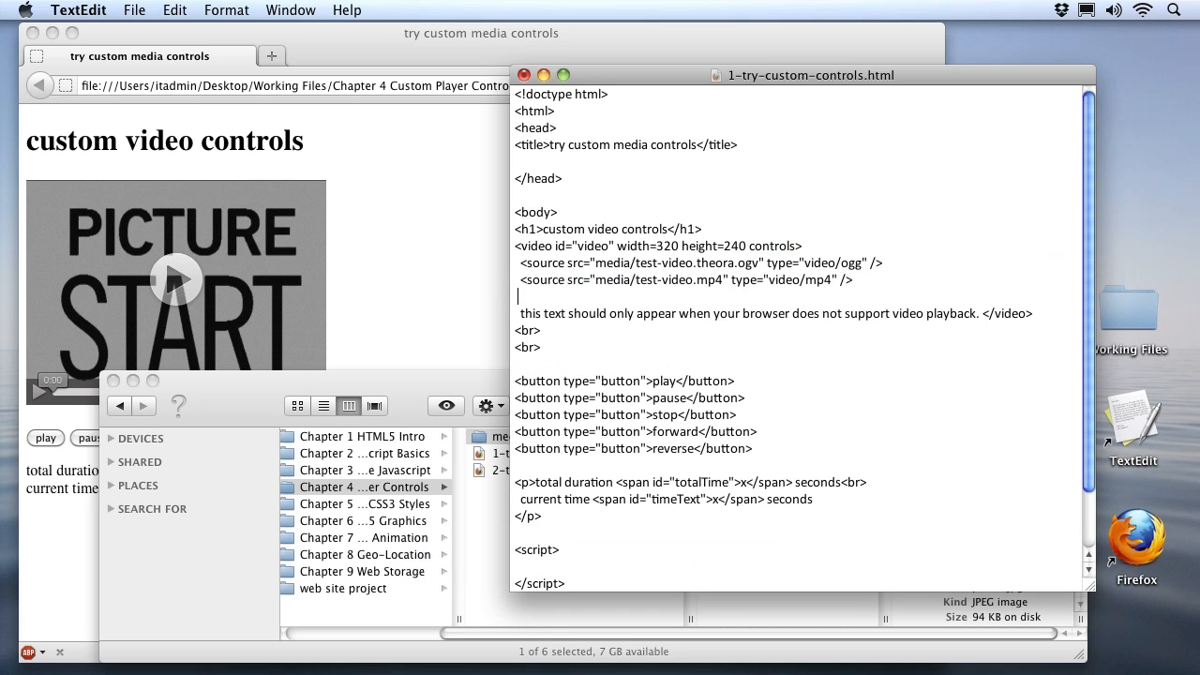
# - Duplicate the mp4 source as test-video.webm with type video/webm, then begin a poster attribute
pyautogui.press('cmd+v')
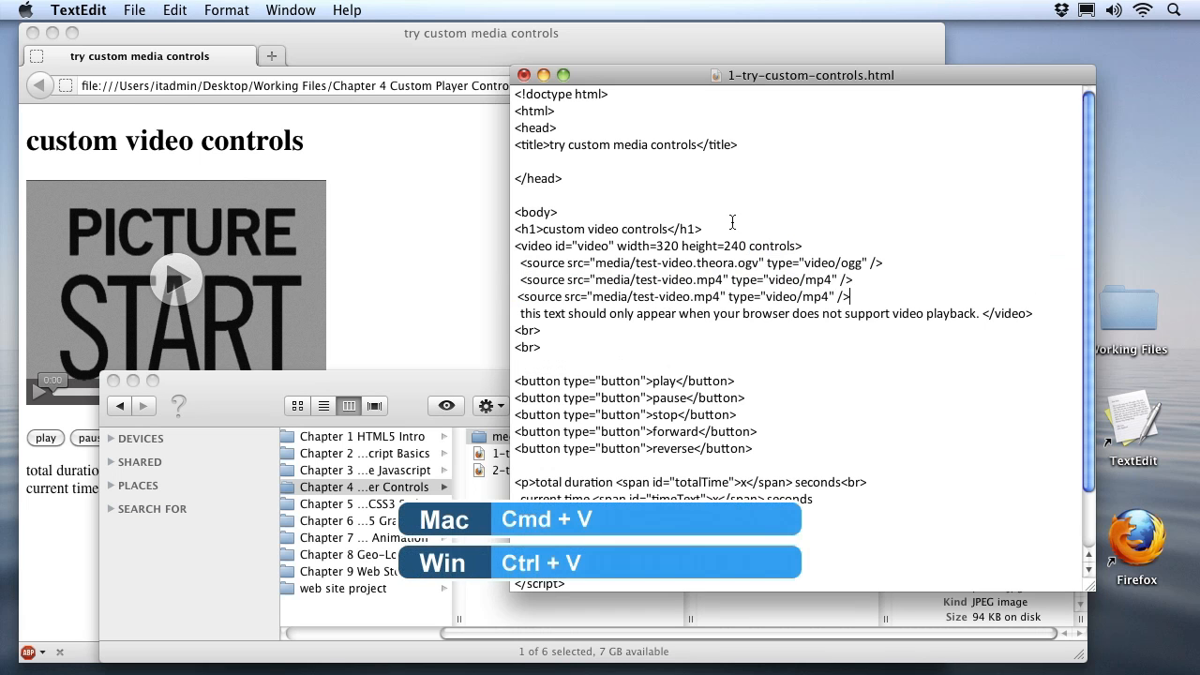
pyautogui.press('cmd+v')
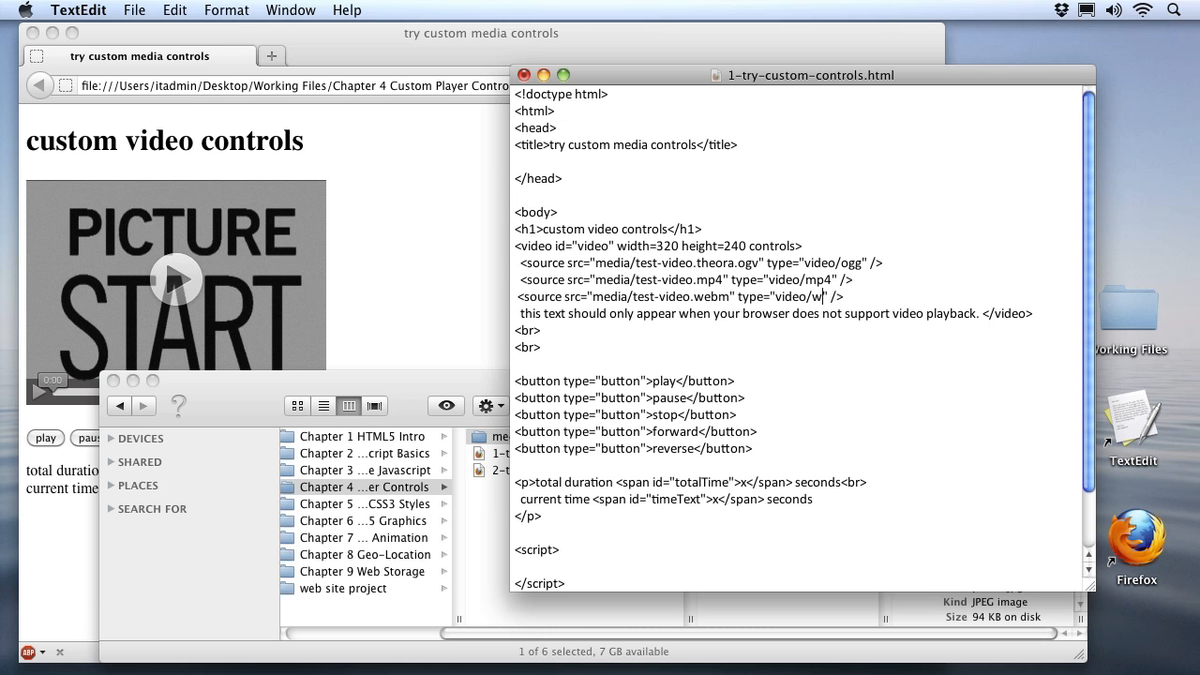
pyautogui.write('ebm')
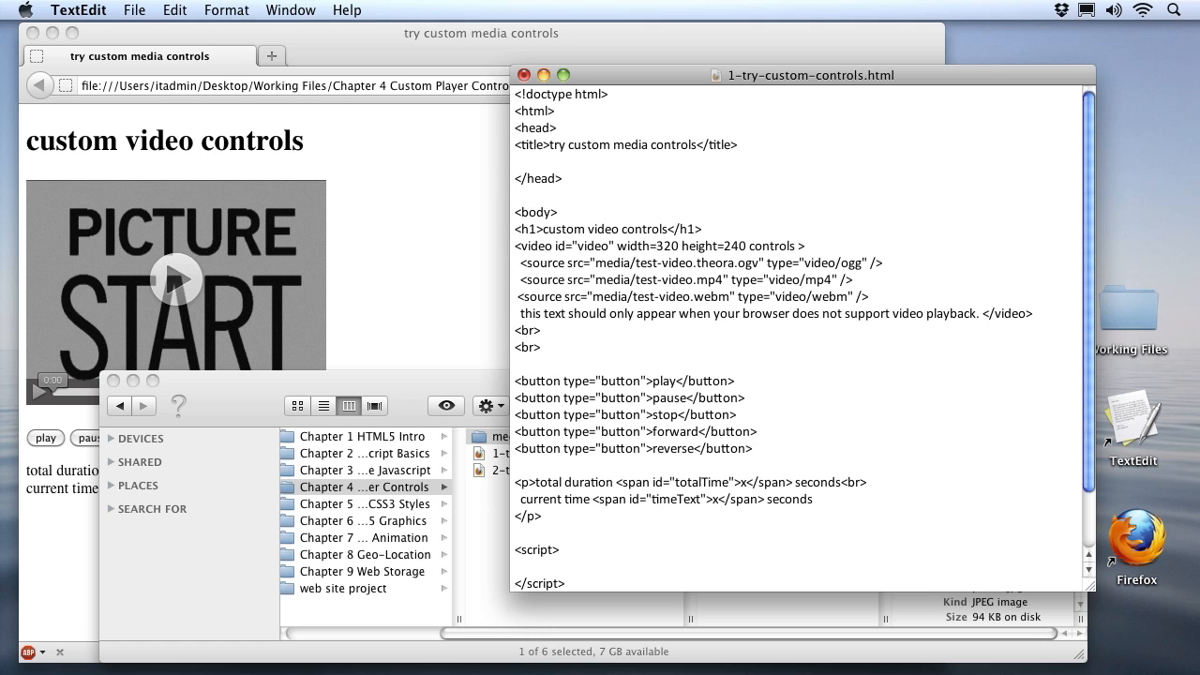
pyautogui.write('poster="')
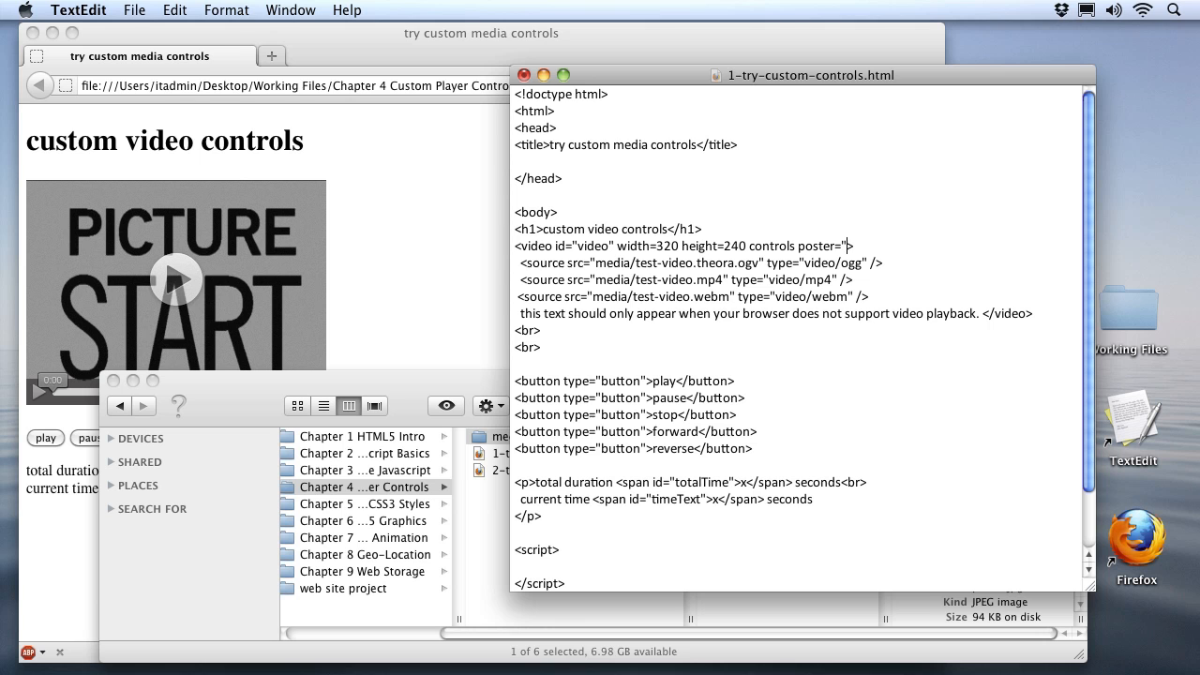
# - Set the video's poster attribute to media/poster.jpg
pyautogui.write('media/')
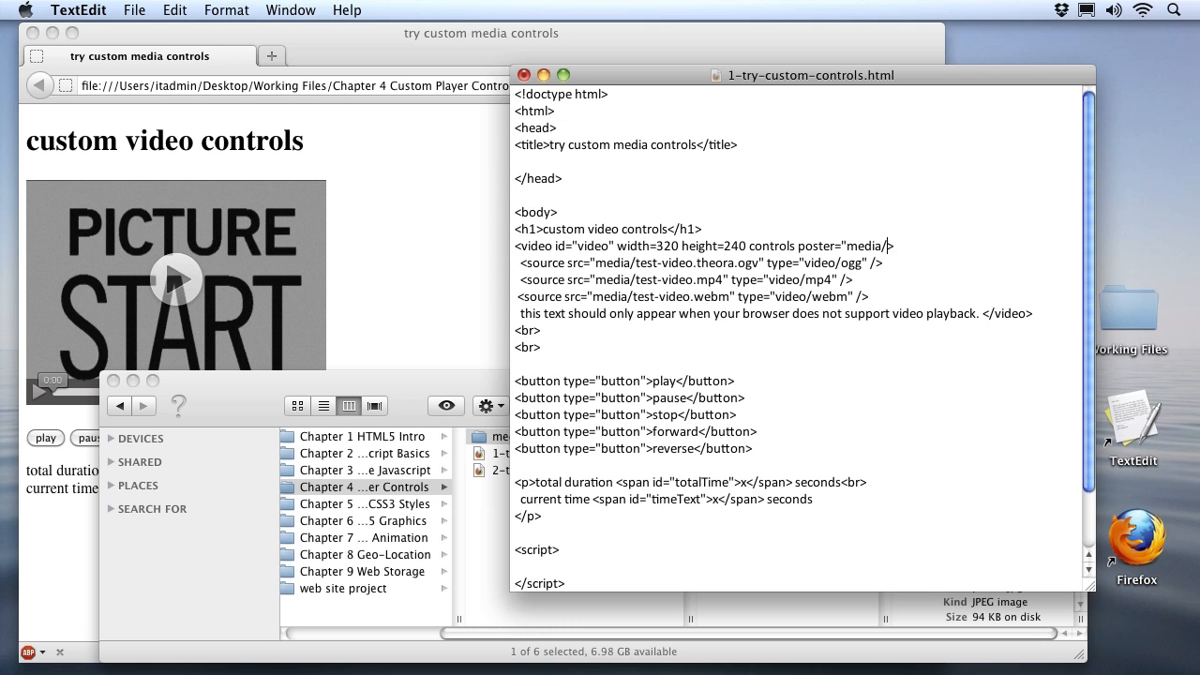
pyautogui.write('poster.jpg')
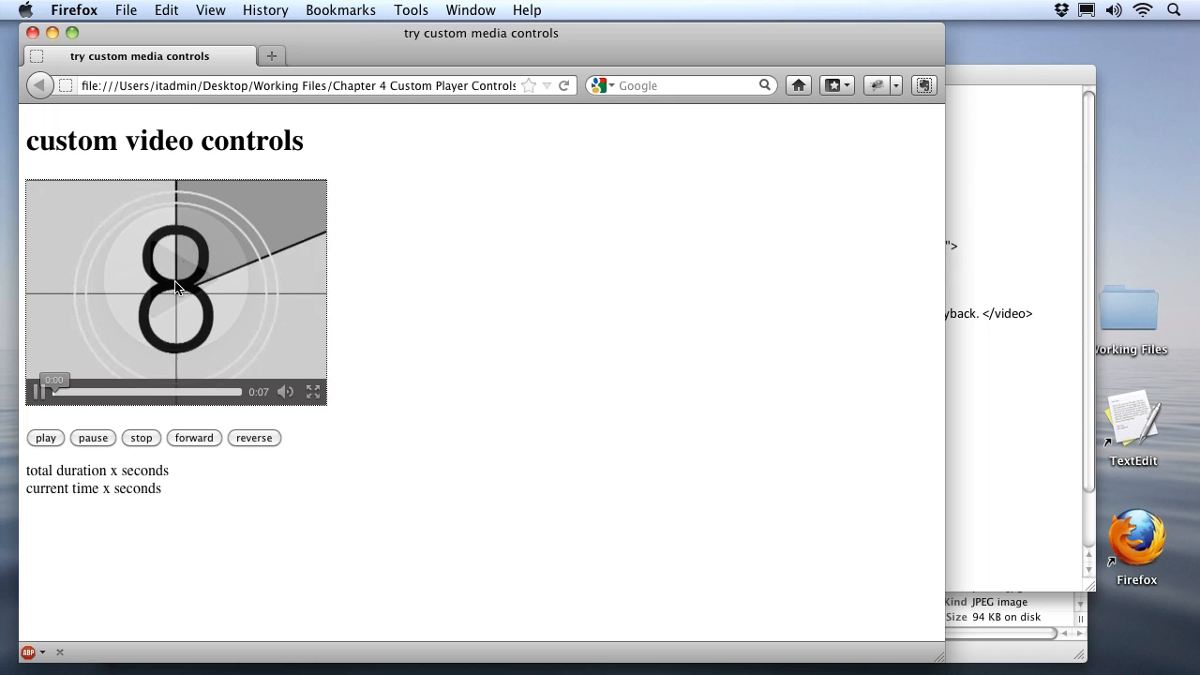
# - Play the countdown video in the reloaded Firefox page
pyautogui.click(45, 438)
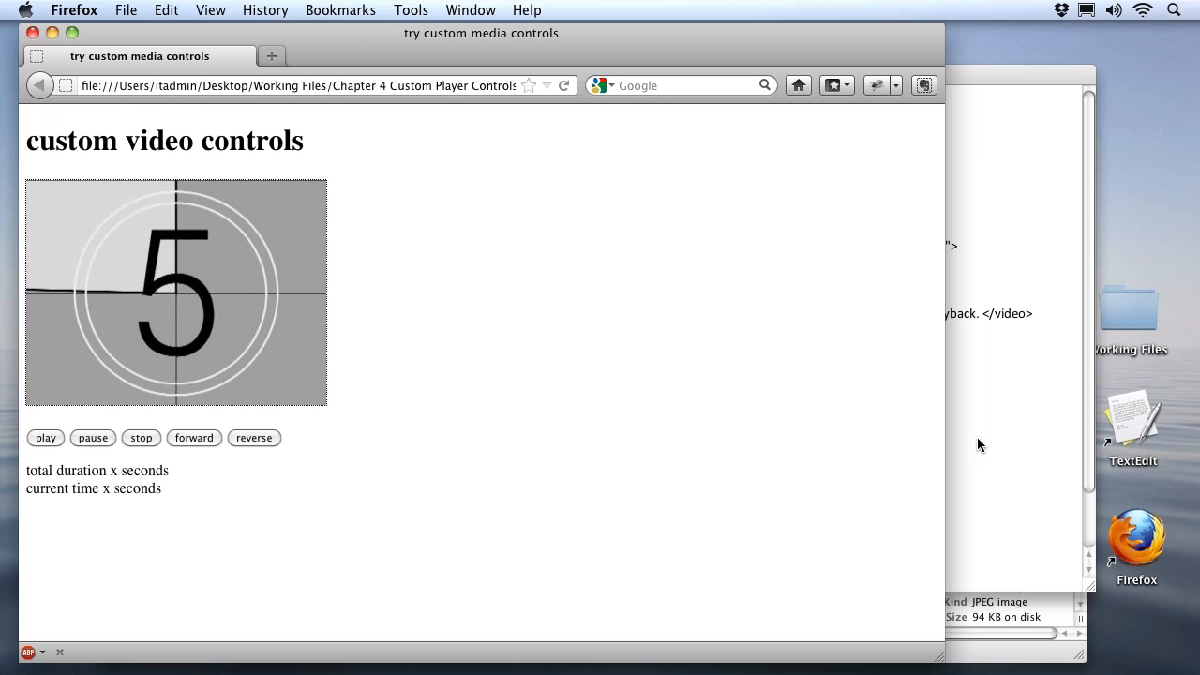
pyautogui.moveTo(211, 262)
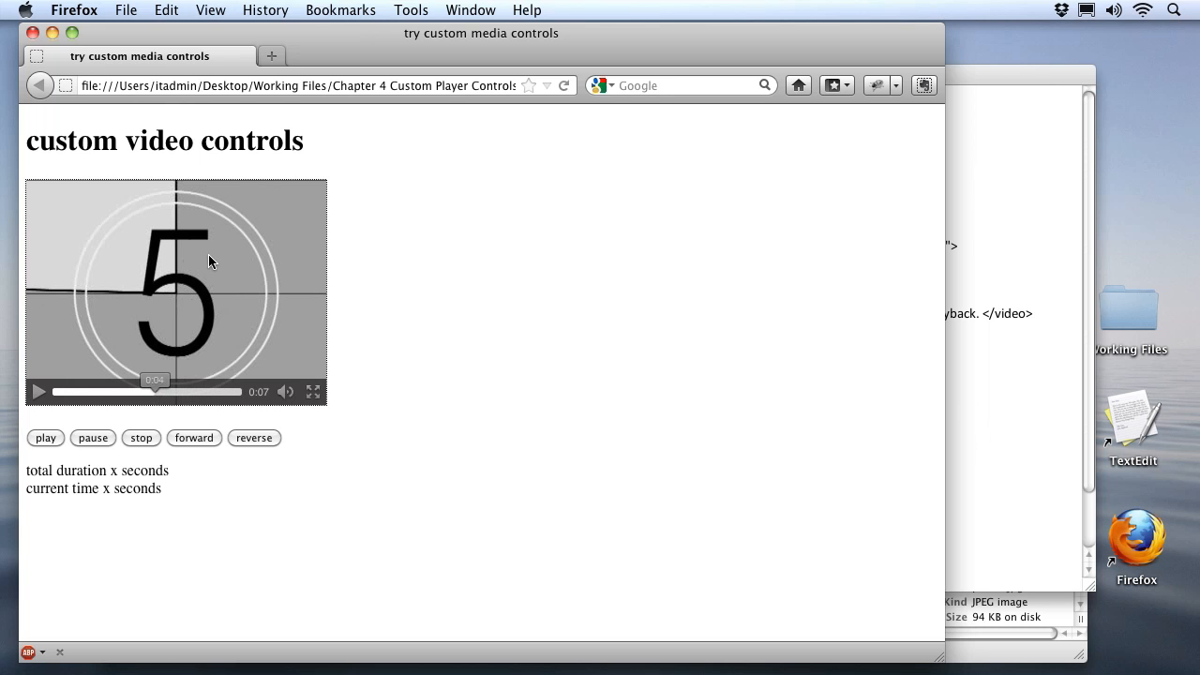